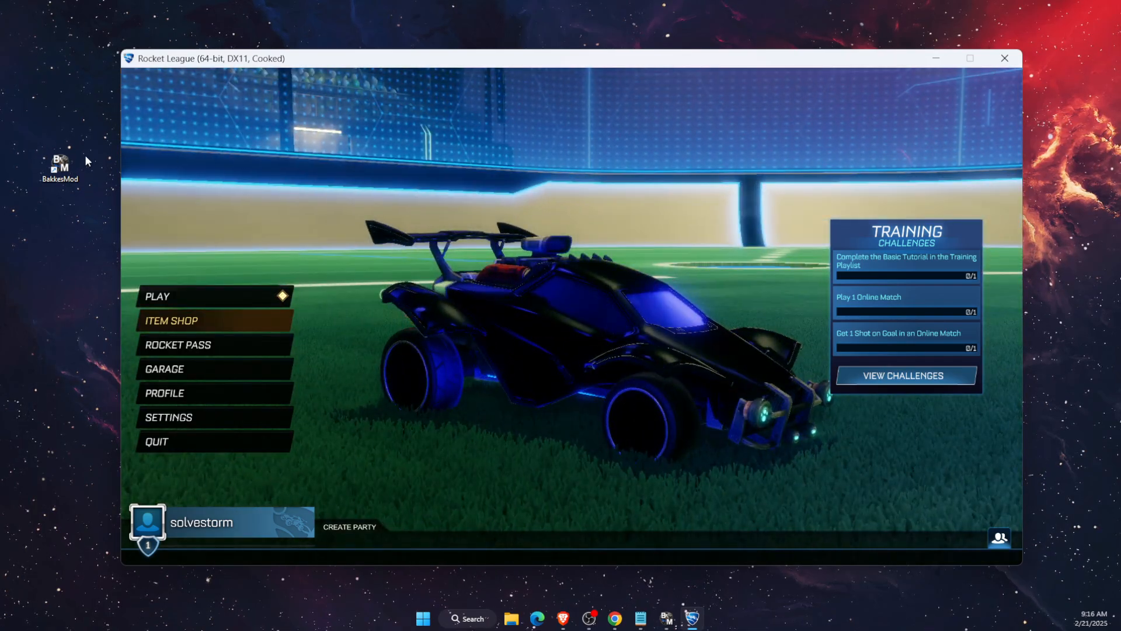
mouse_move(935, 58)
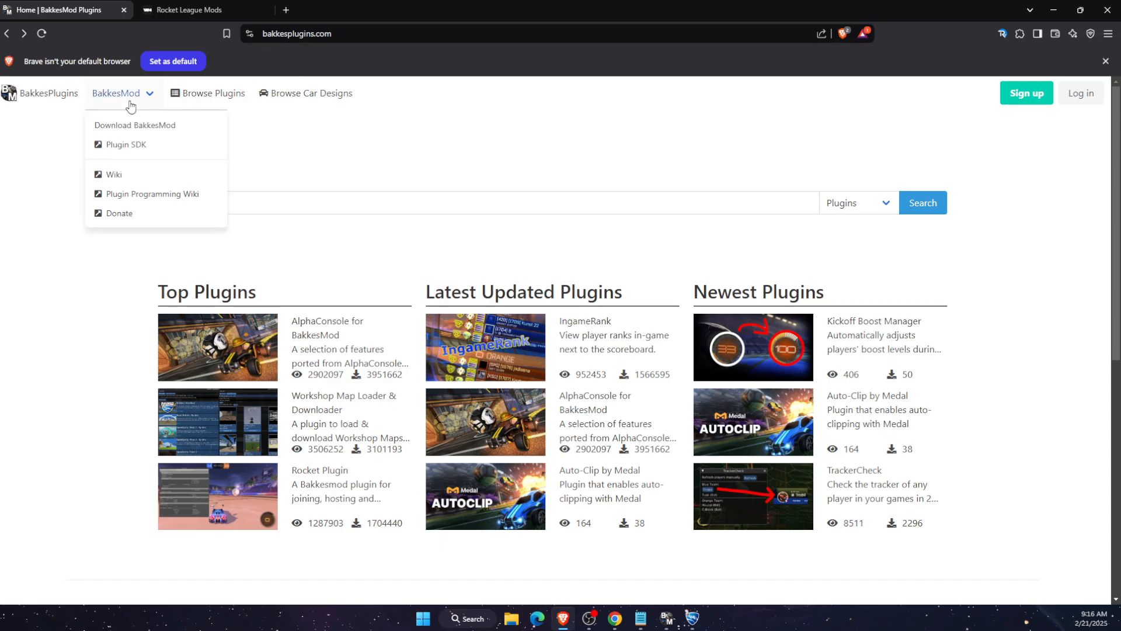
mouse_move(128, 125)
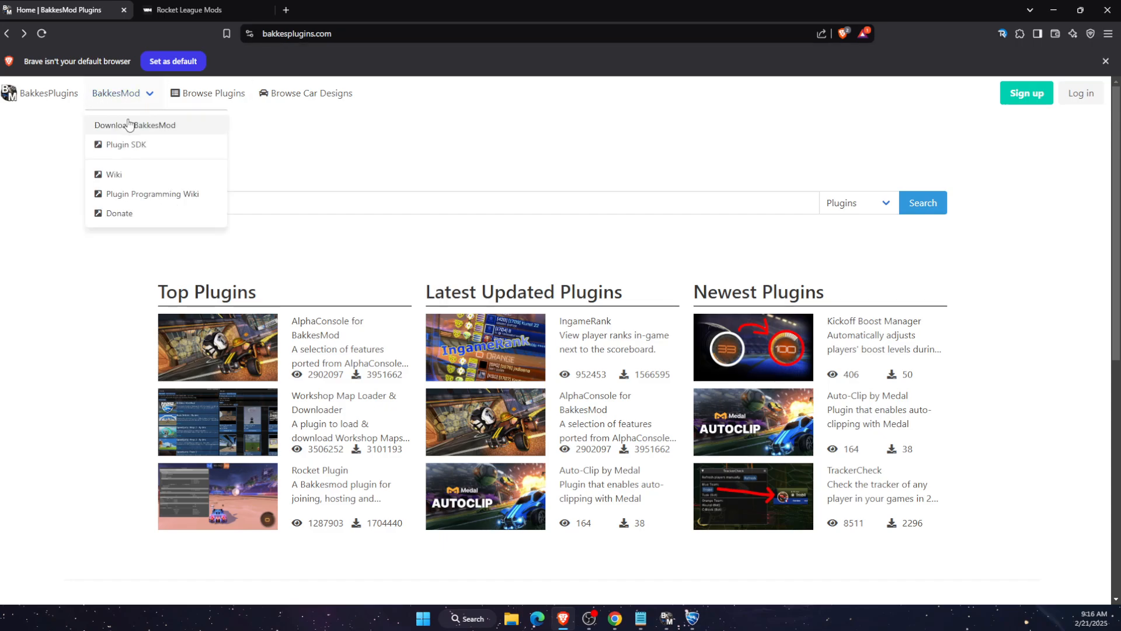
mouse_move(162, 128)
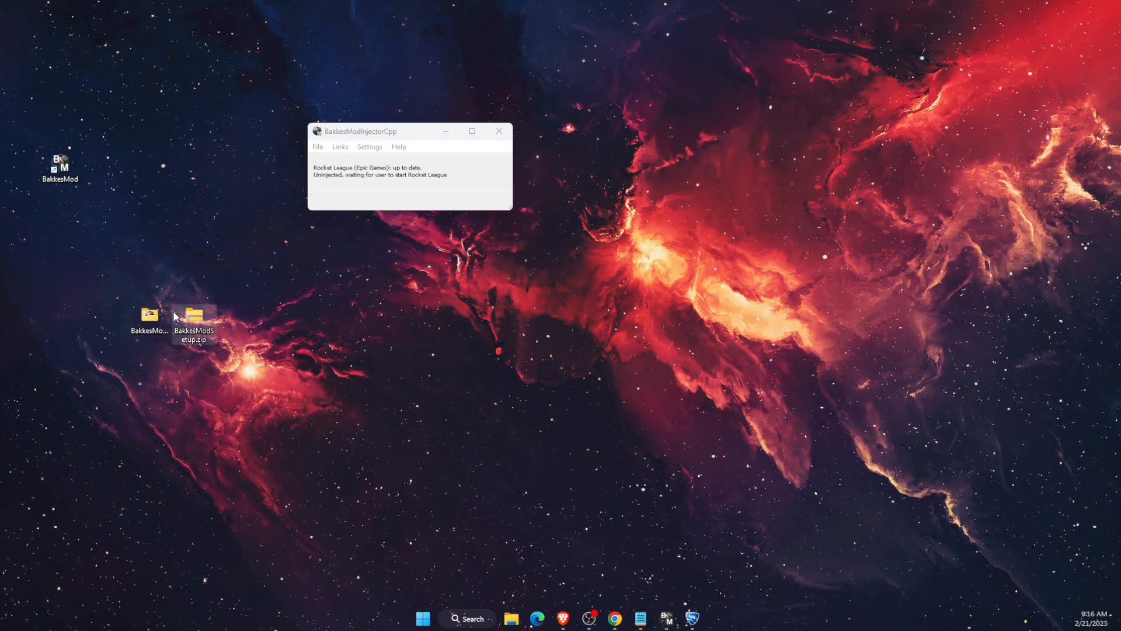
Extract BakkesModSetup.zip into the Desktop\BakkesModSetup folder via Extract All
right_click(193, 323)
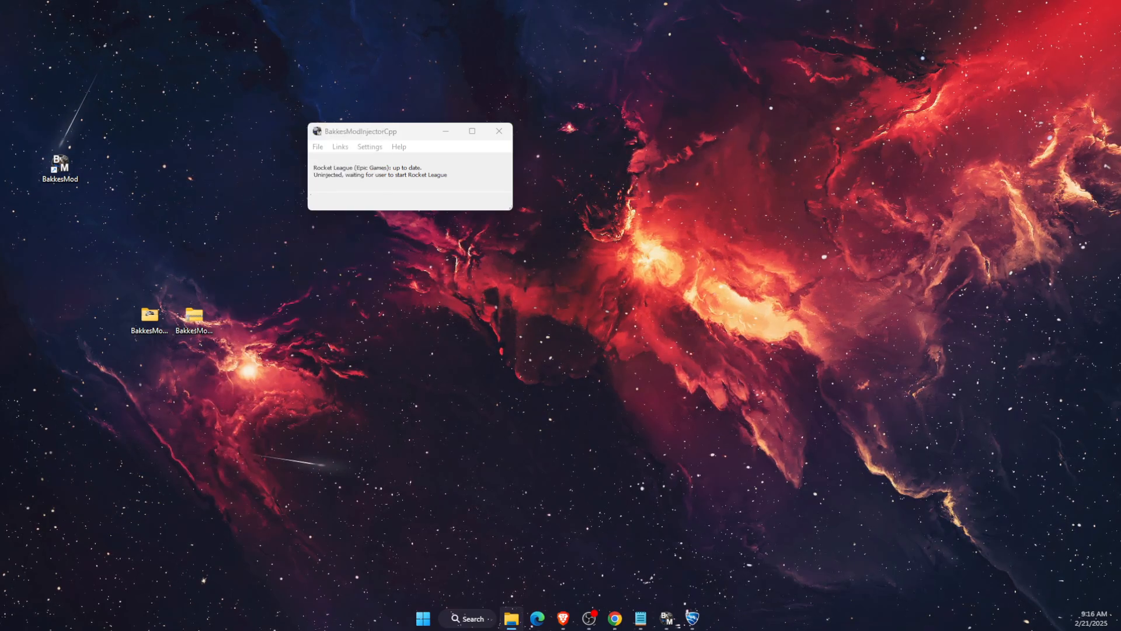
double_click(148, 318)
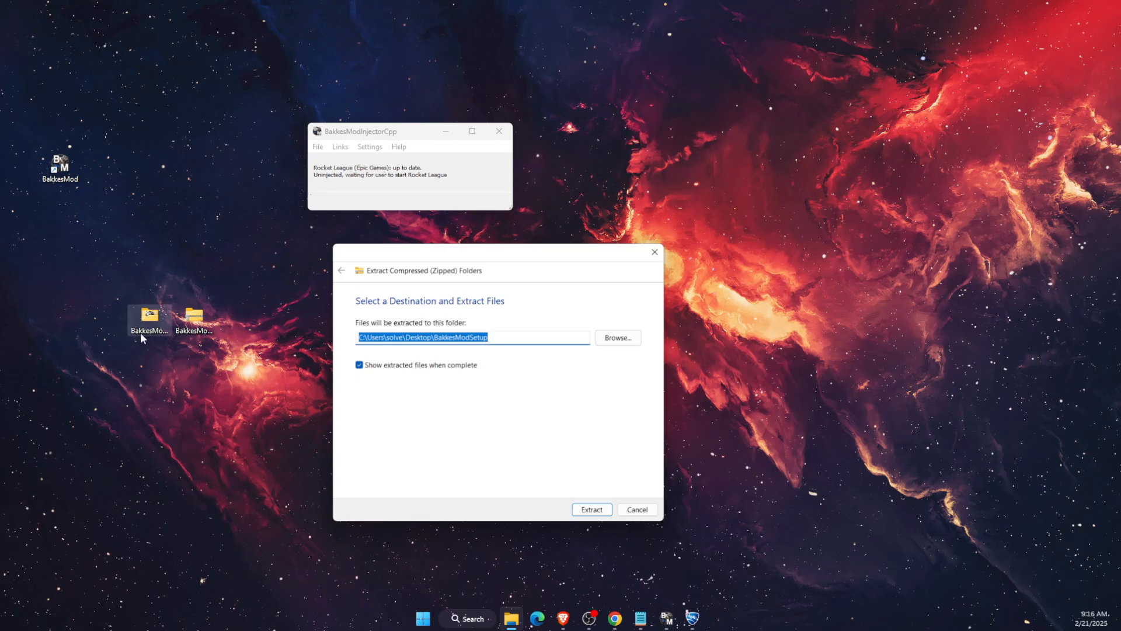
click(635, 509)
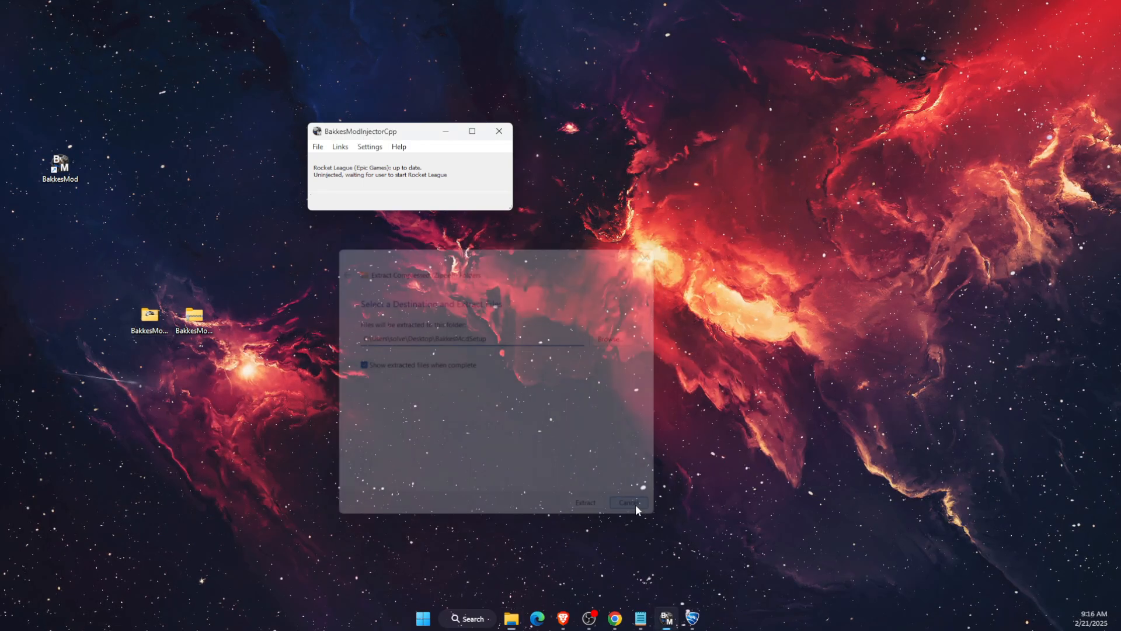
click(627, 502)
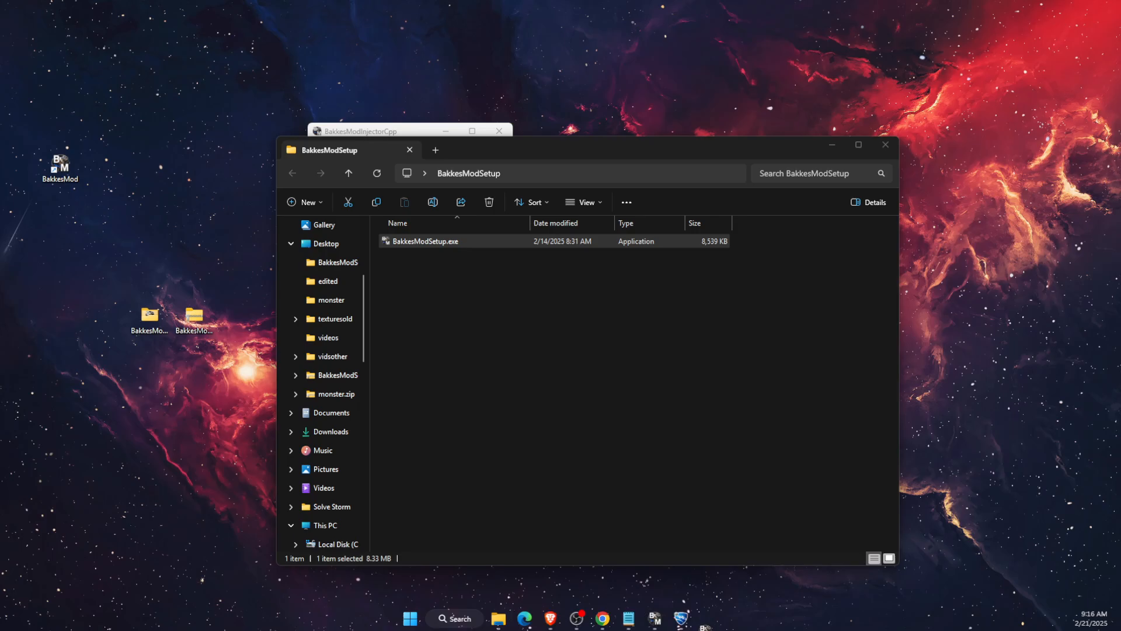
Run BakkesModSetup.exe, let it close Rocket League and BakkesMod, then cancel the wizard and confirm exit
double_click(425, 241)
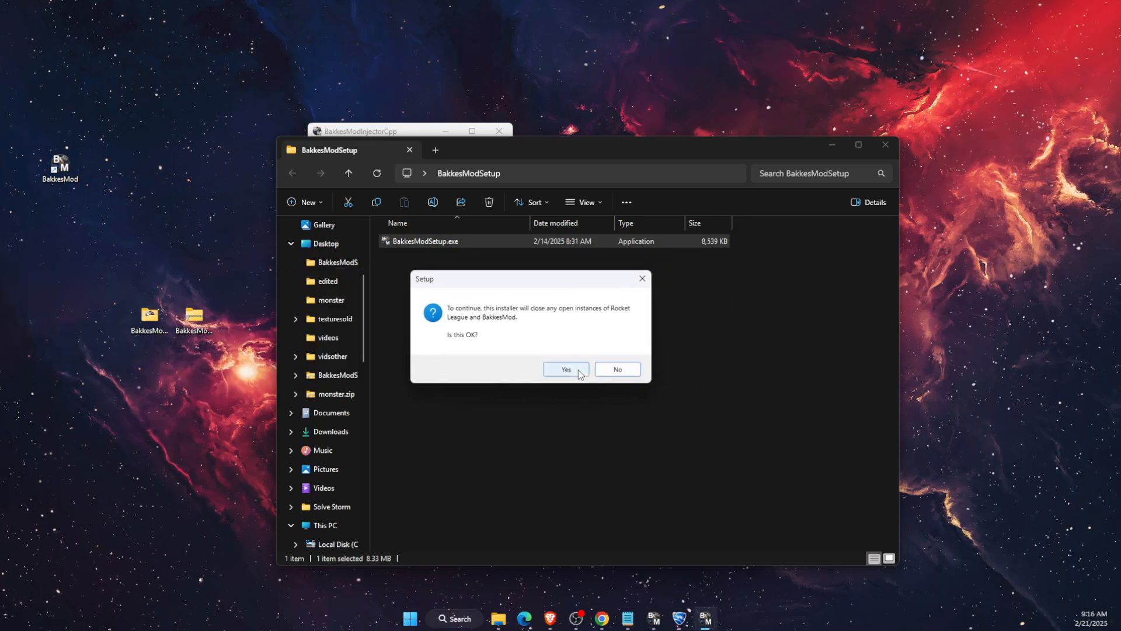
click(566, 369)
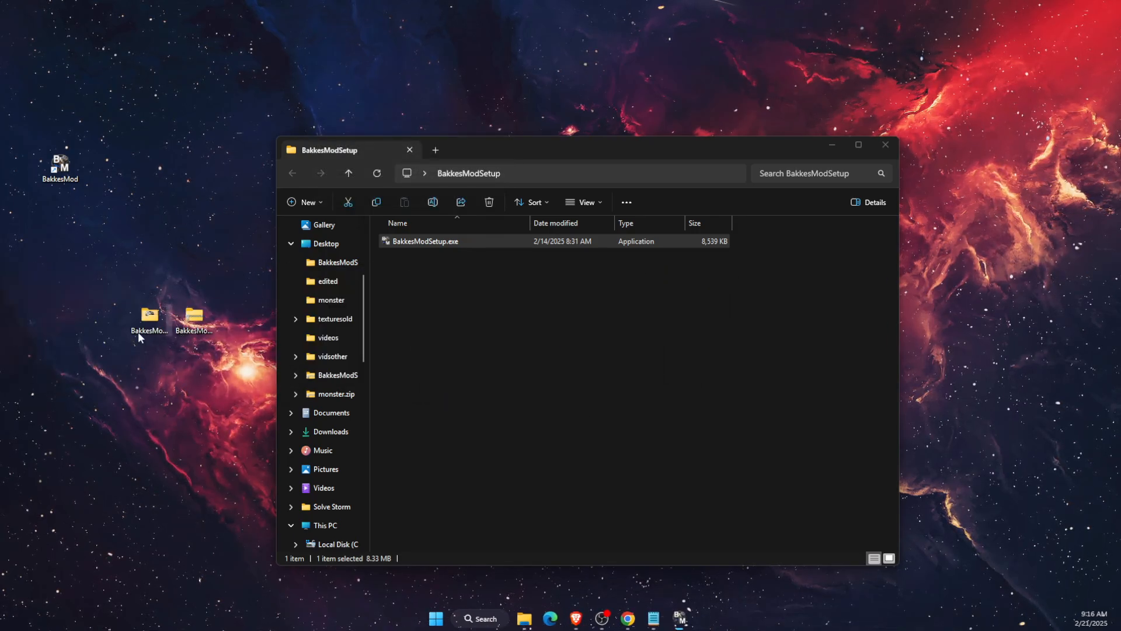
double_click(425, 241)
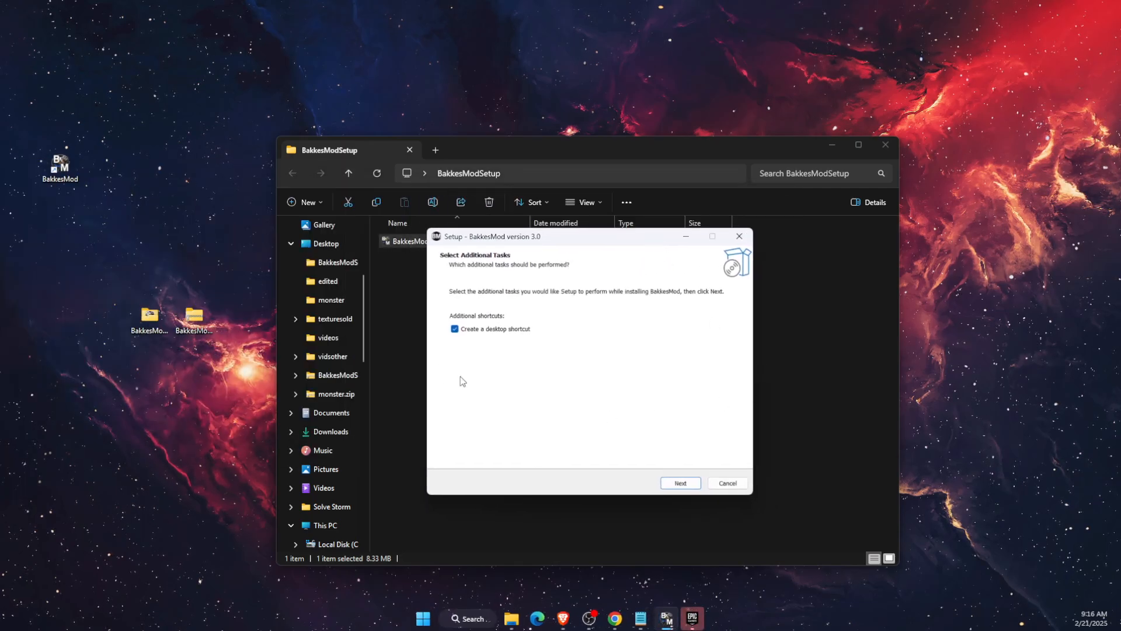
mouse_move(550, 439)
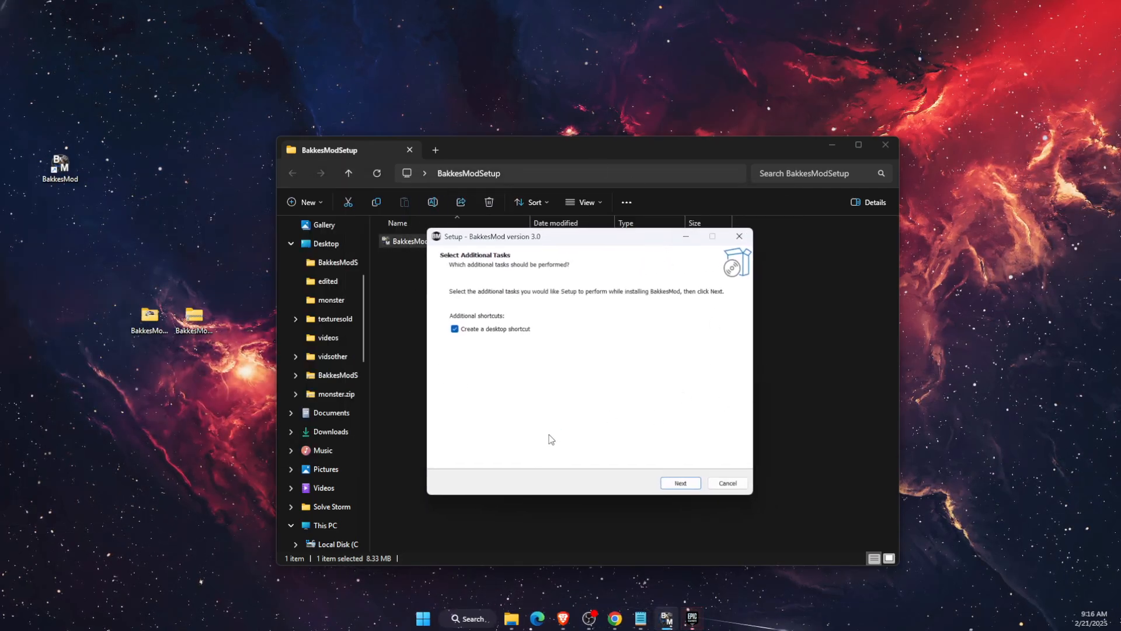
click(726, 482)
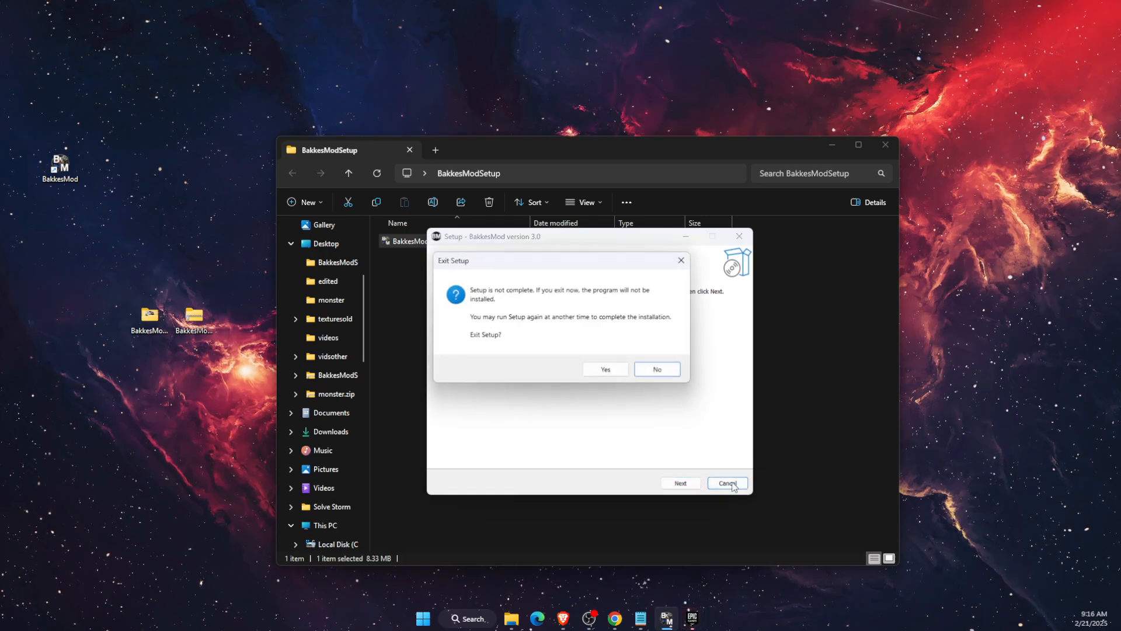
click(604, 369)
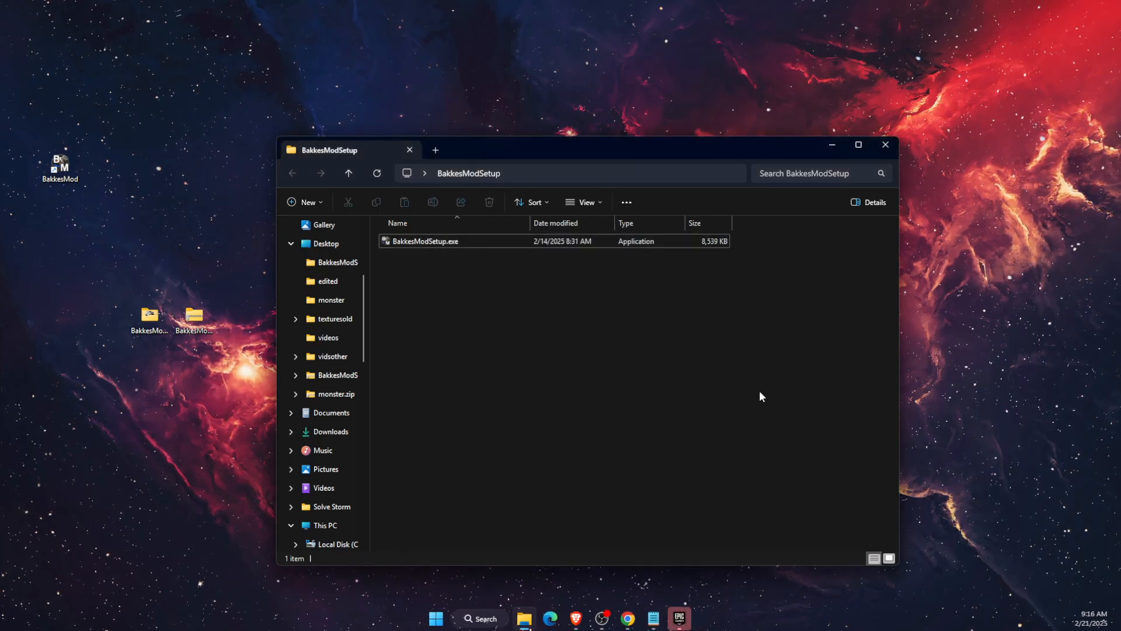
mouse_move(885, 145)
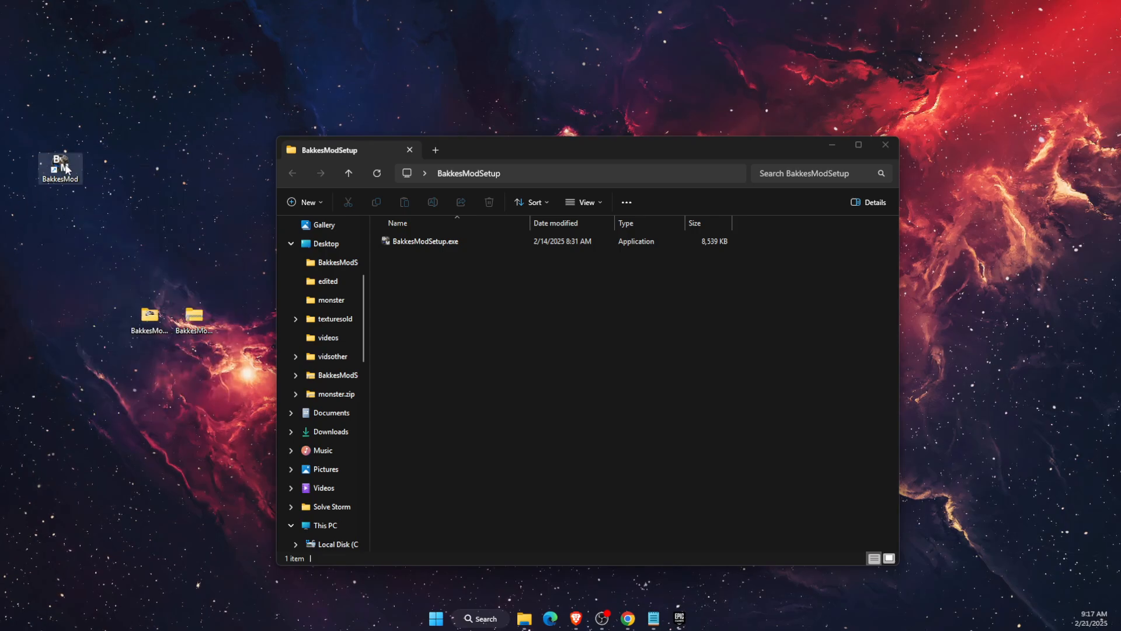
Relaunch BakkesMod from its desktop shortcut so the injector waits for Rocket League
double_click(425, 240)
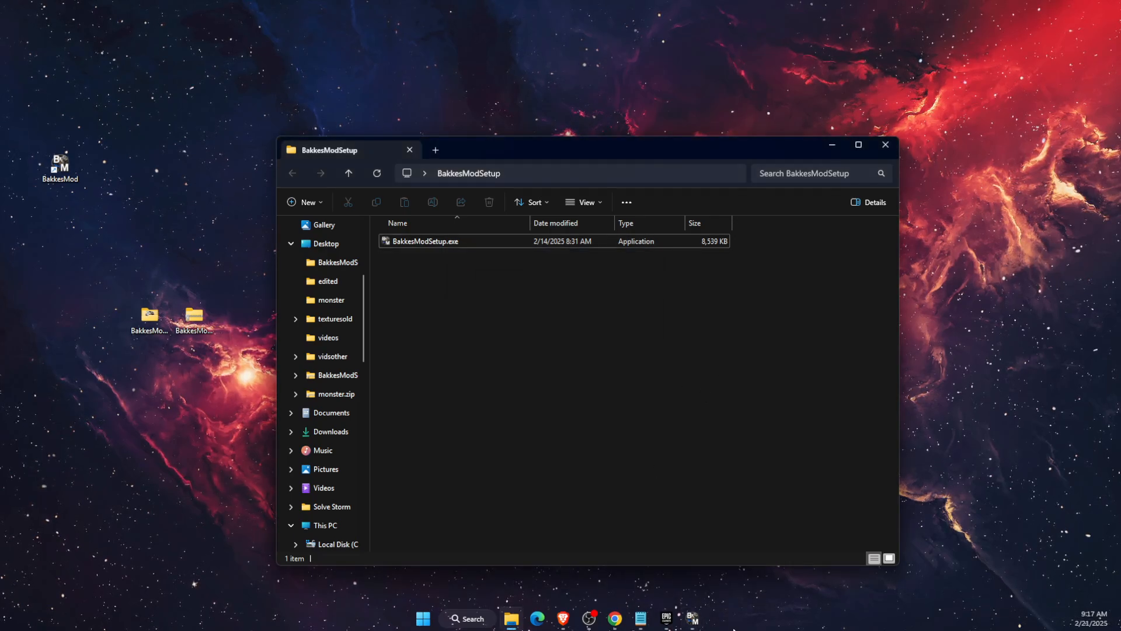
double_click(427, 240)
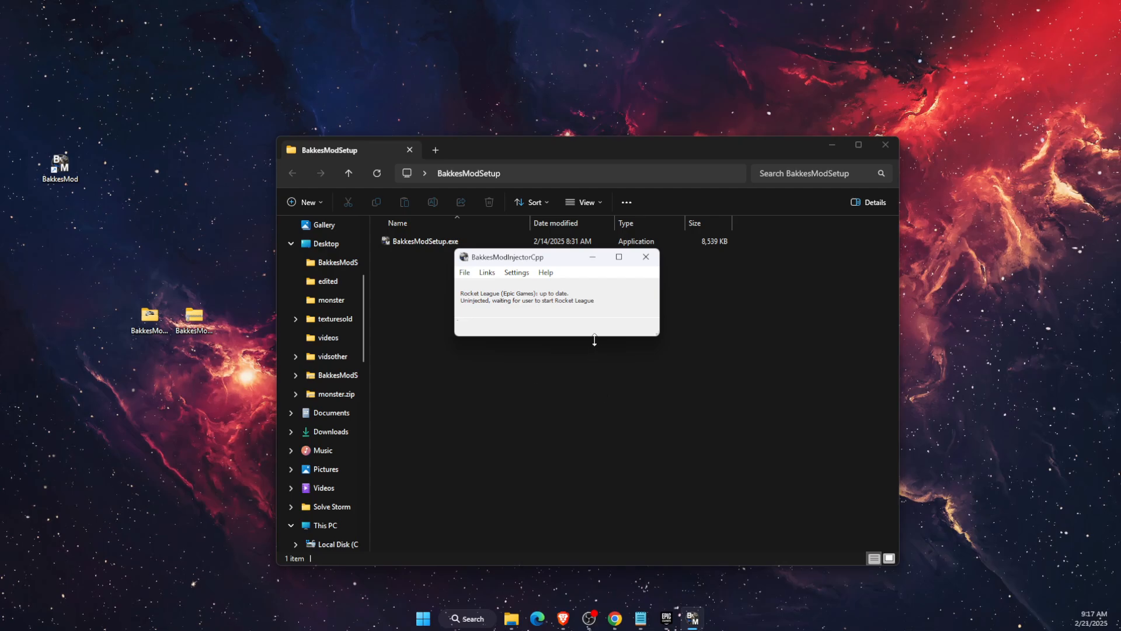
click(884, 145)
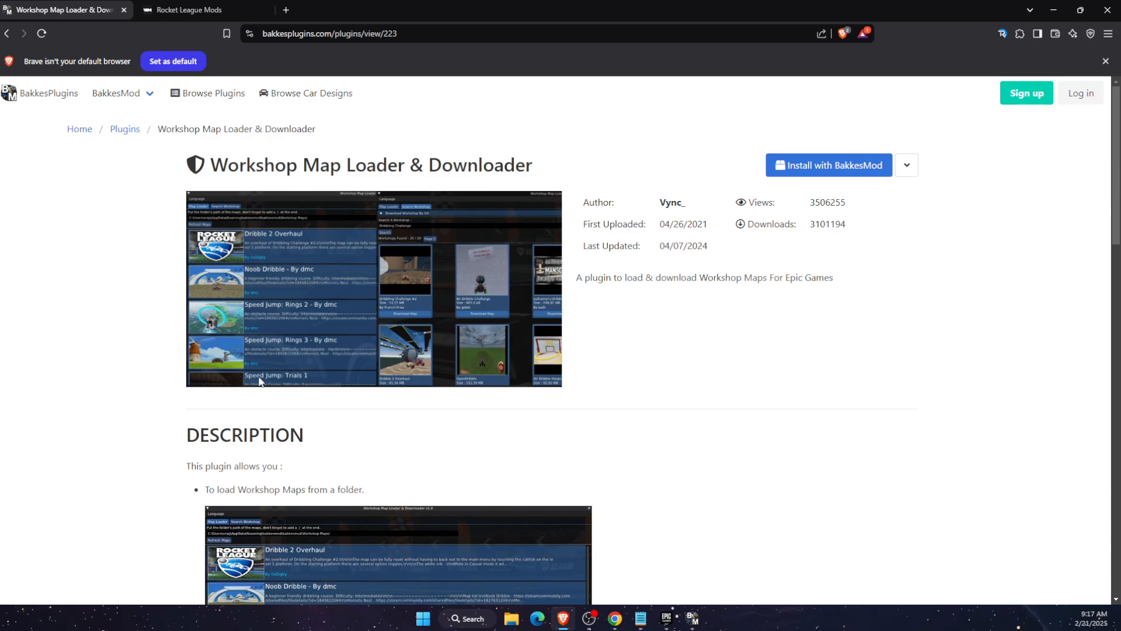
Bring up the Workshop Map Loader & Downloader plugin page on BakkesPlugins
click(828, 165)
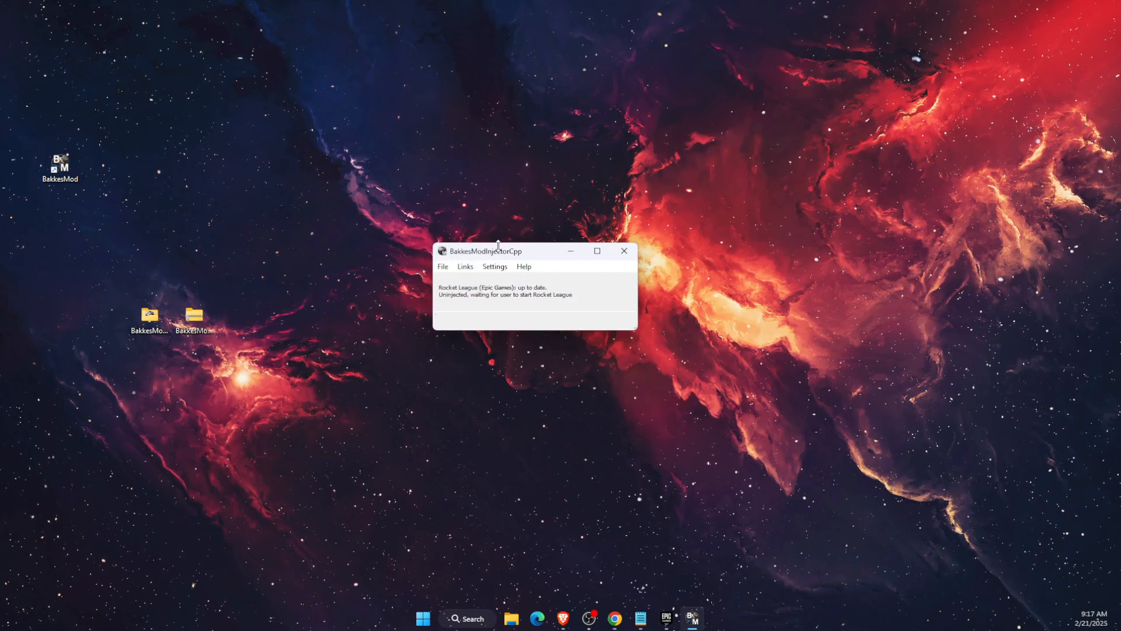
Use the injector's File menu to show BakkesMod's AppData folder in File Explorer
click(443, 266)
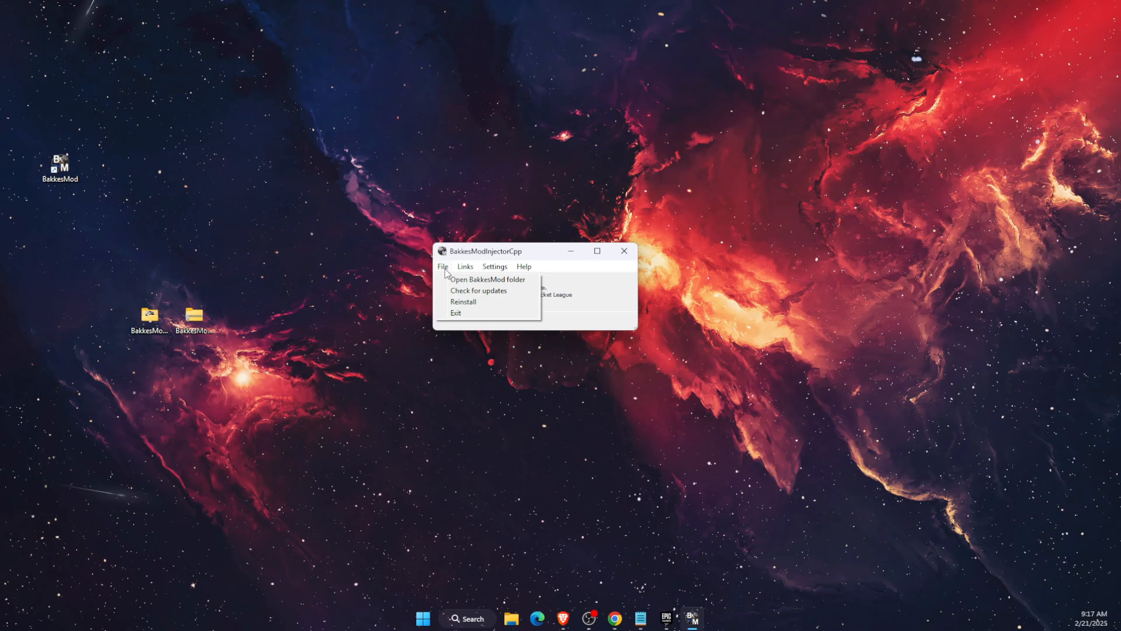
click(443, 266)
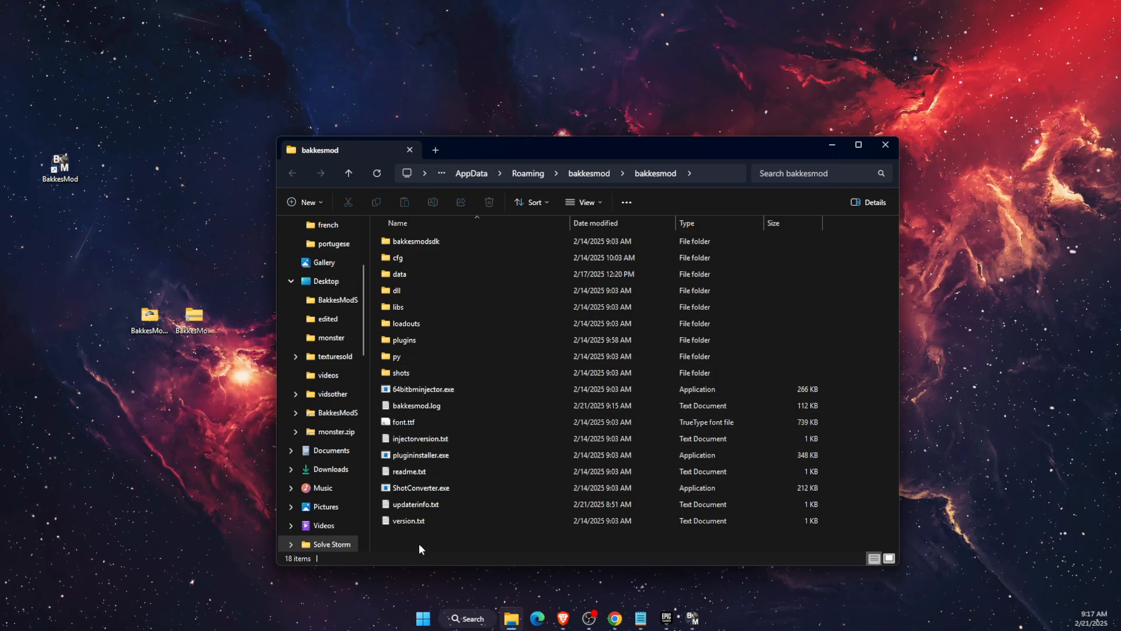
Create a new folder named workshopmaps inside the bakkesmod data folder
right_click(420, 543)
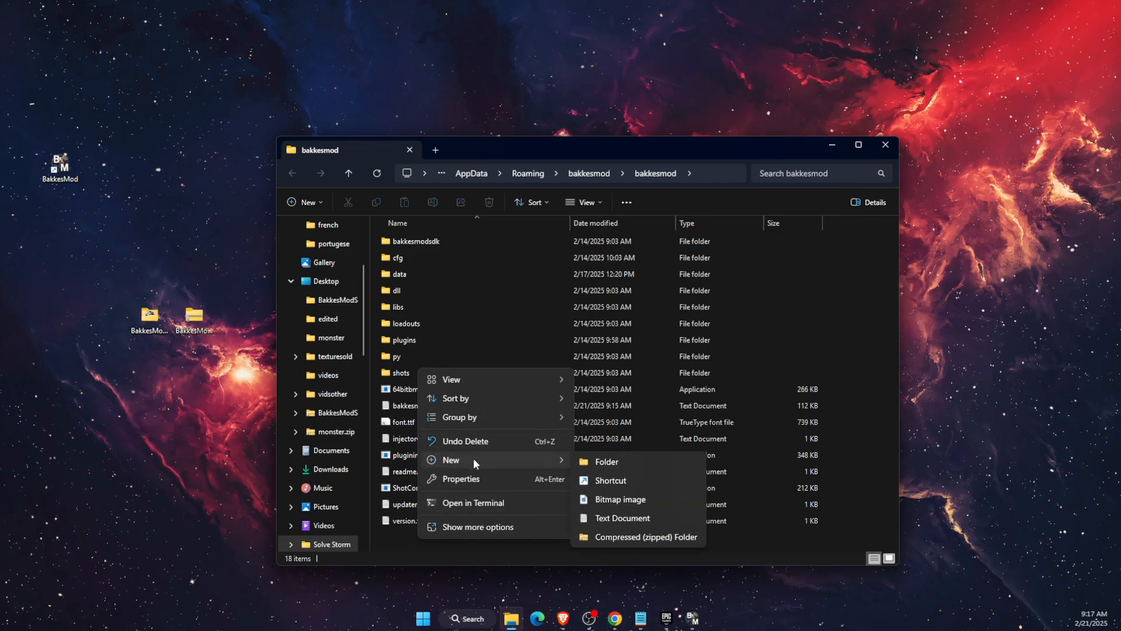
click(606, 462)
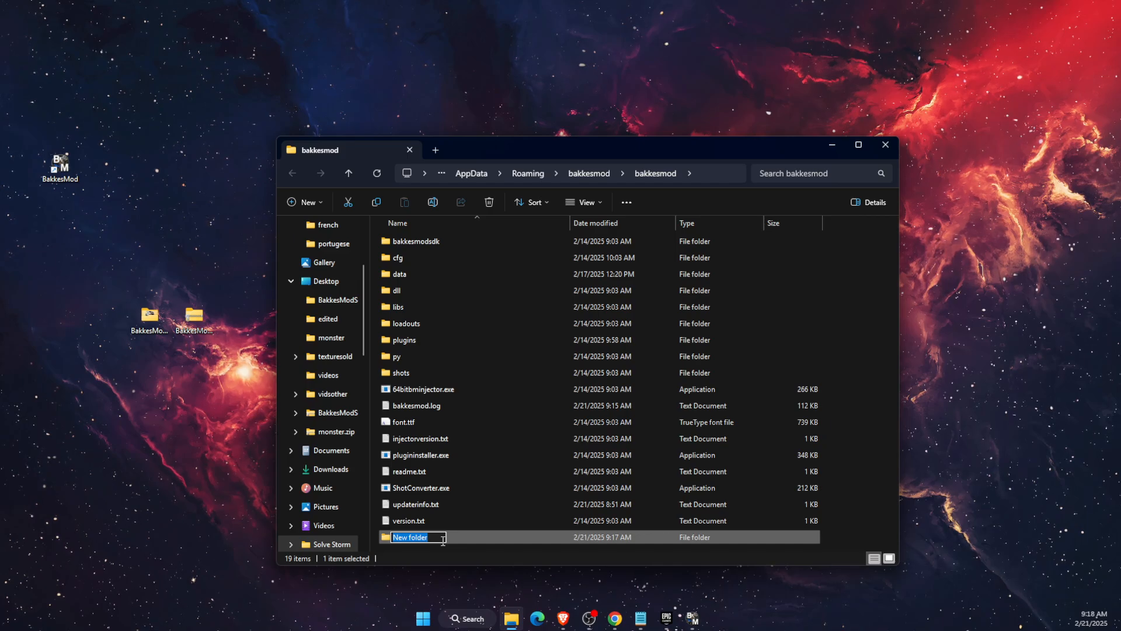
text(workshopmaps)
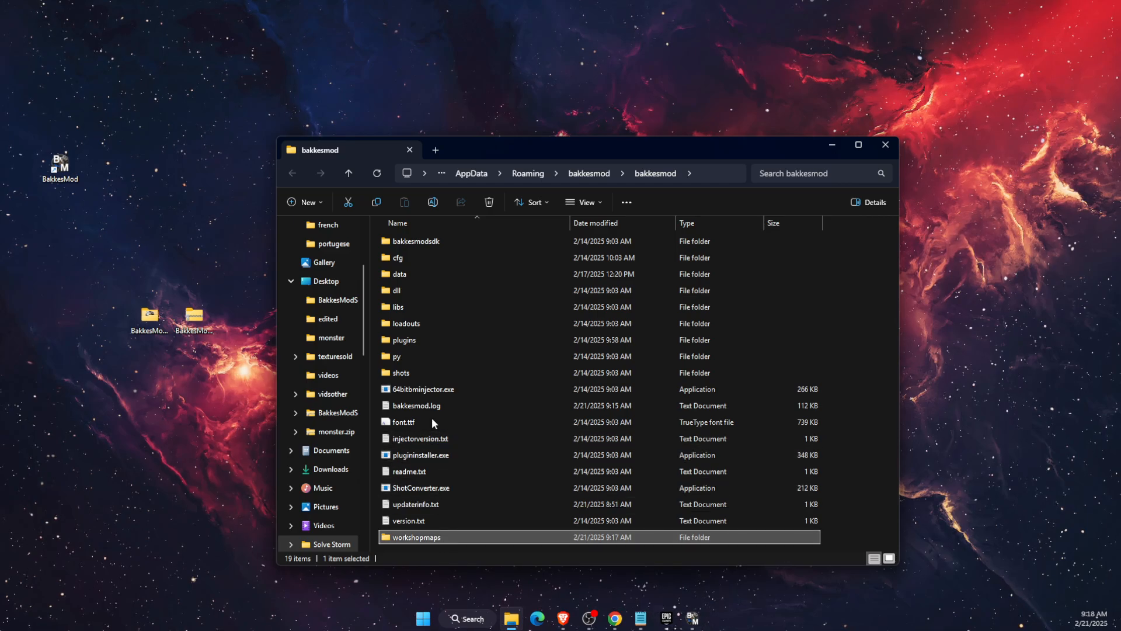
mouse_move(432, 542)
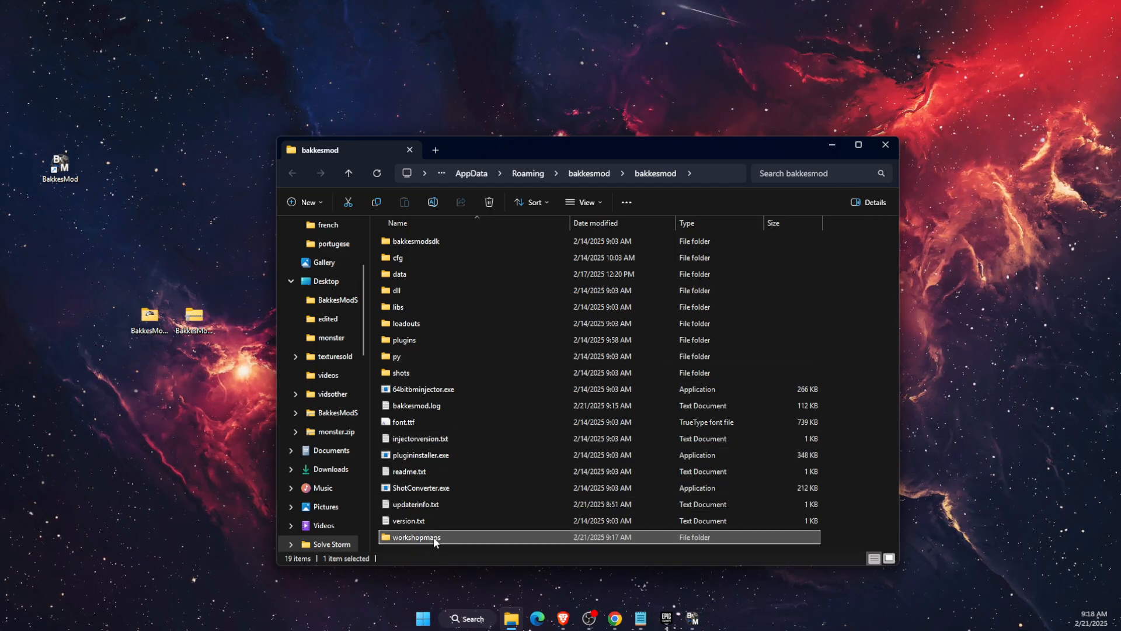
Enter the workshopmaps folder, copy its full path, and switch to the Rocket League window
double_click(416, 538)
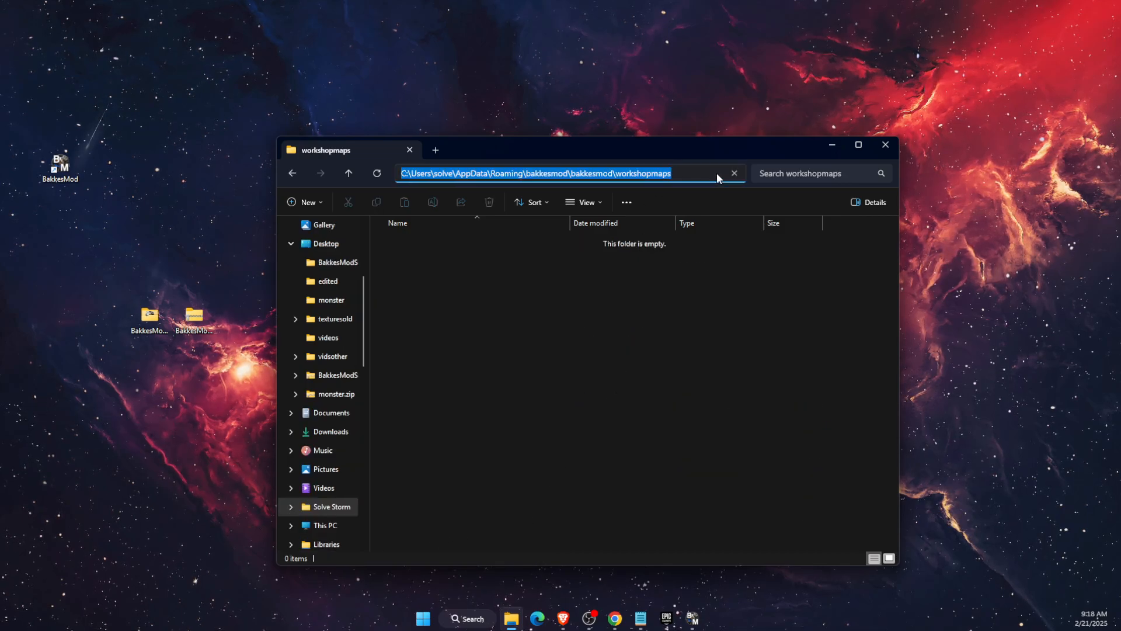
click(532, 173)
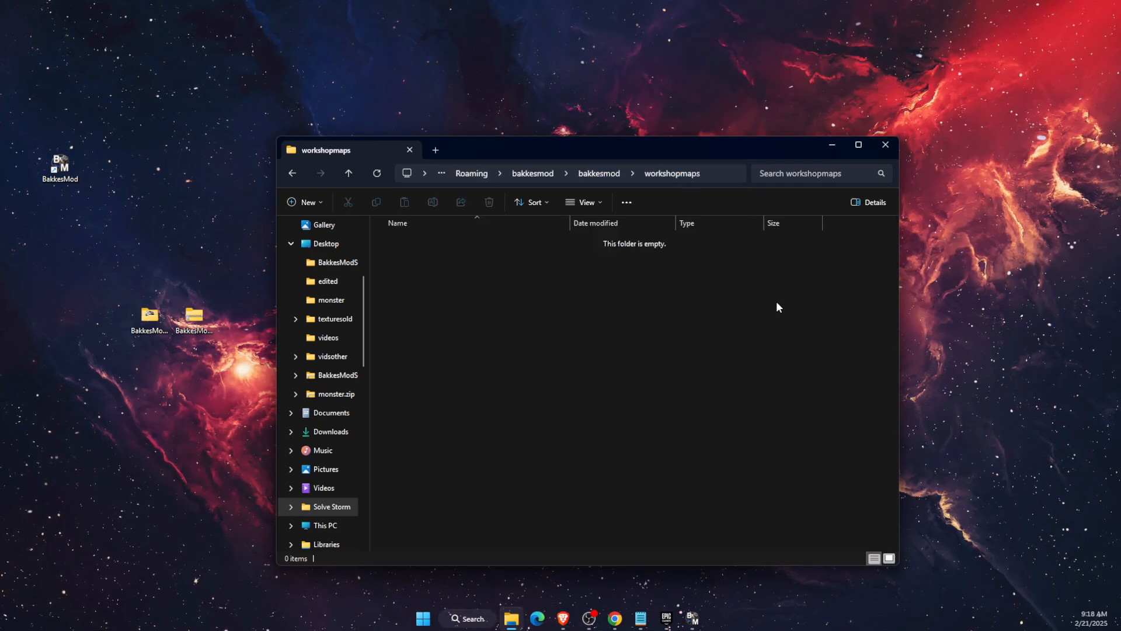
mouse_move(719, 367)
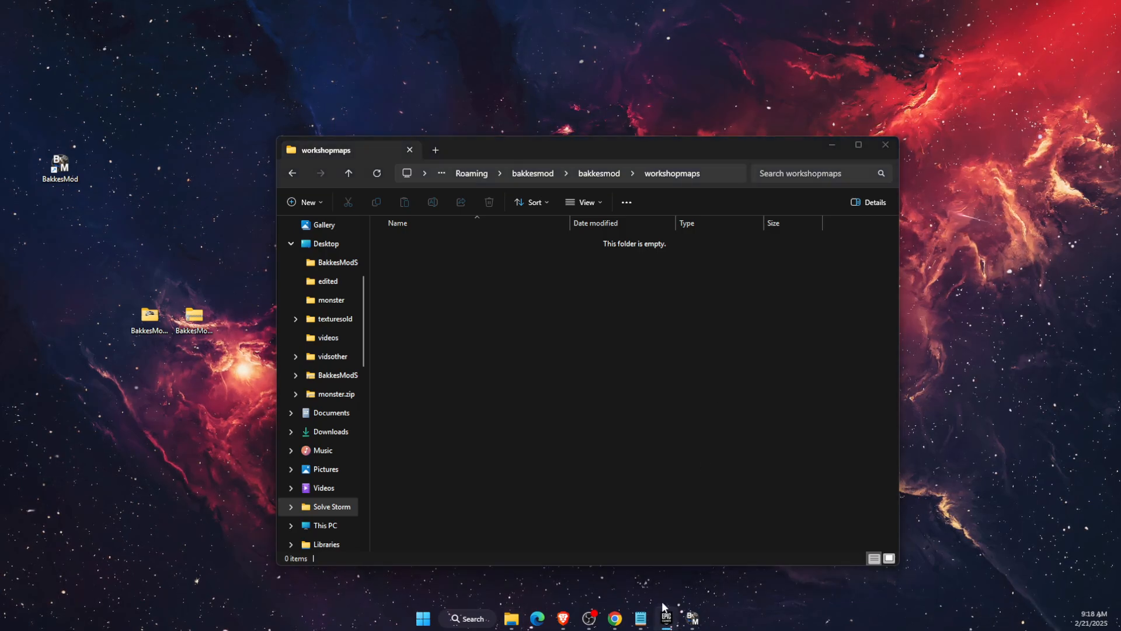
click(665, 617)
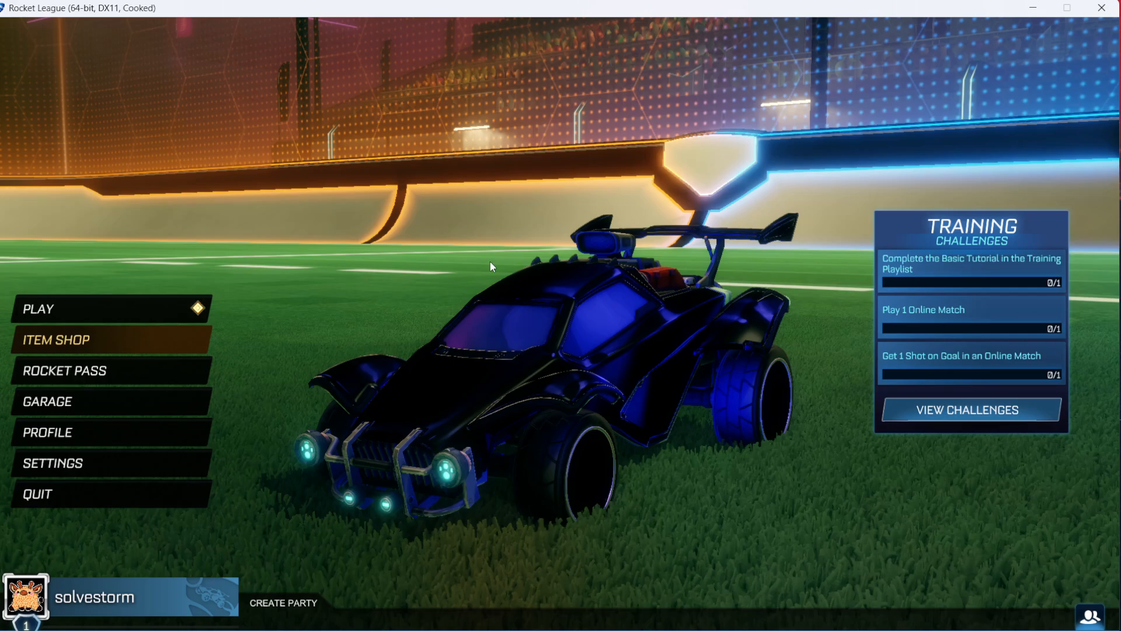
mouse_move(559, 306)
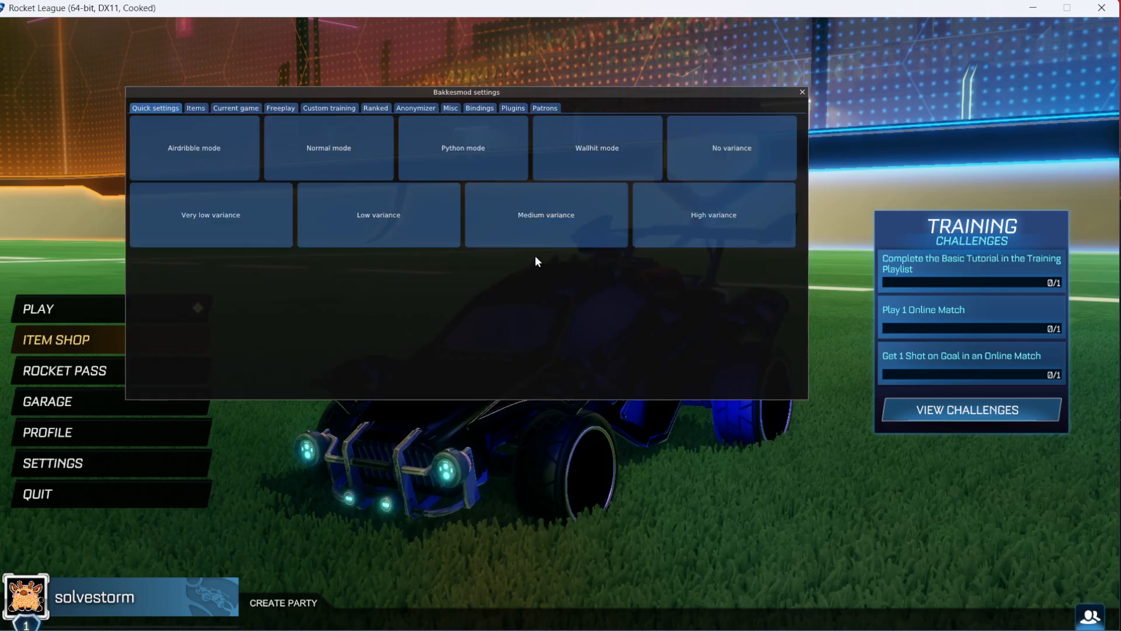
Position the BakkesMod settings overlay and show its Bindings list
drag(465, 91, 508, 121)
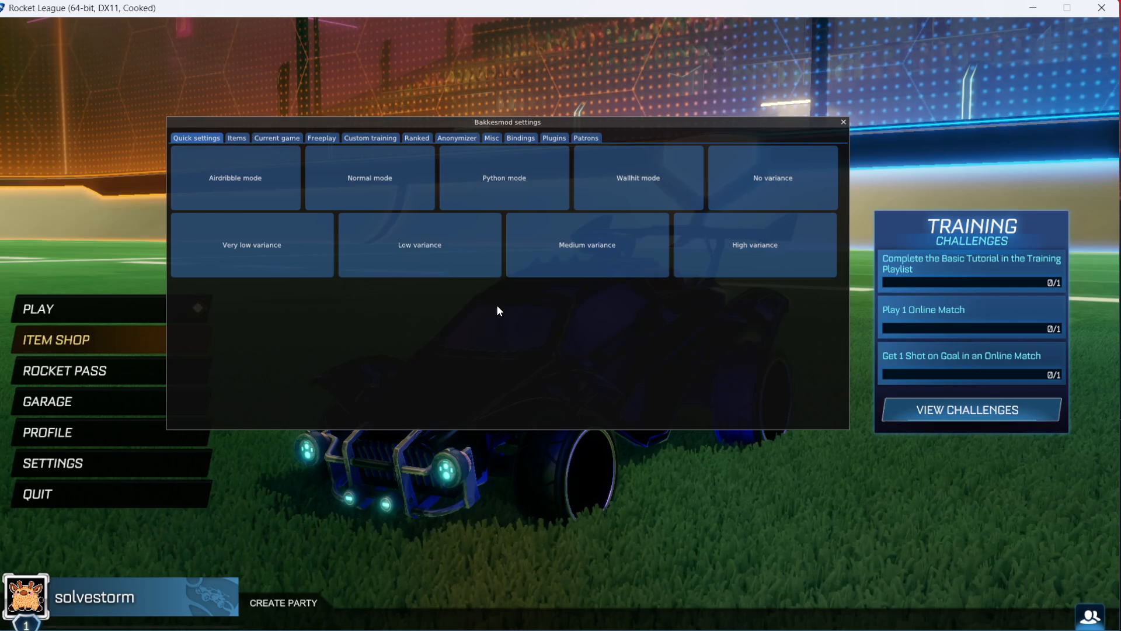
mouse_move(502, 133)
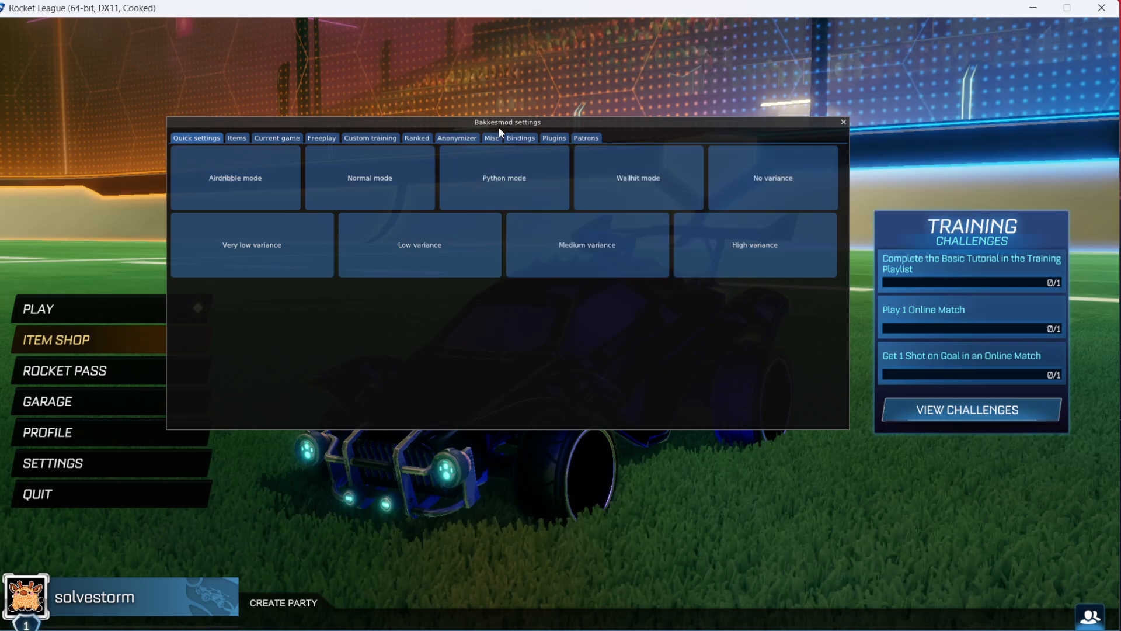
click(520, 138)
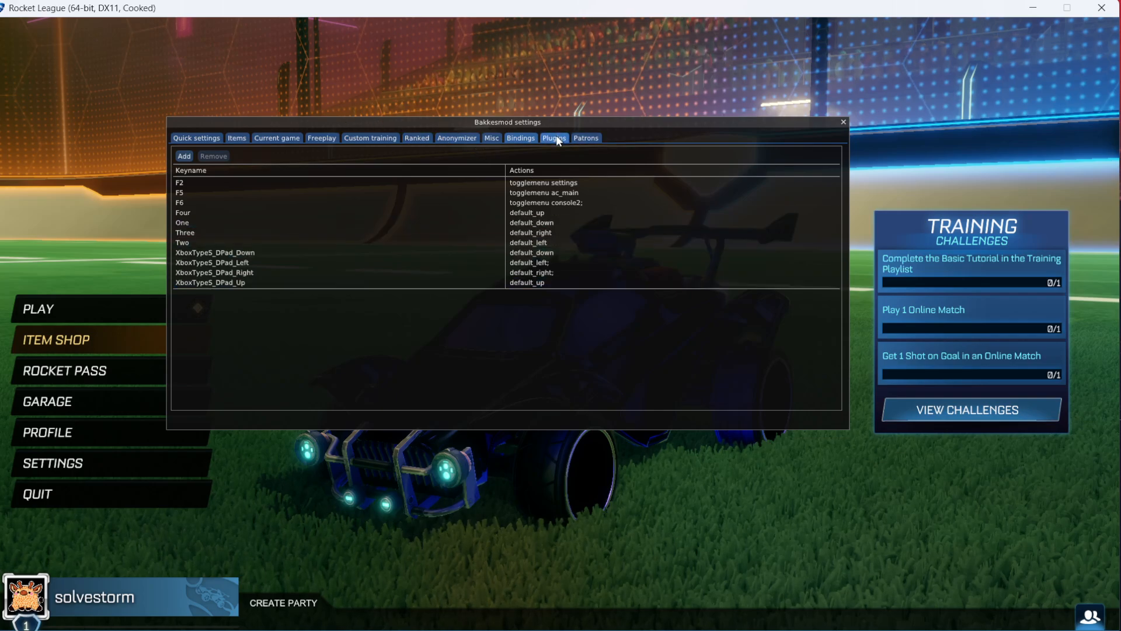
From the Plugins list, select WorkshopMapLoader and launch its plugin window
click(552, 138)
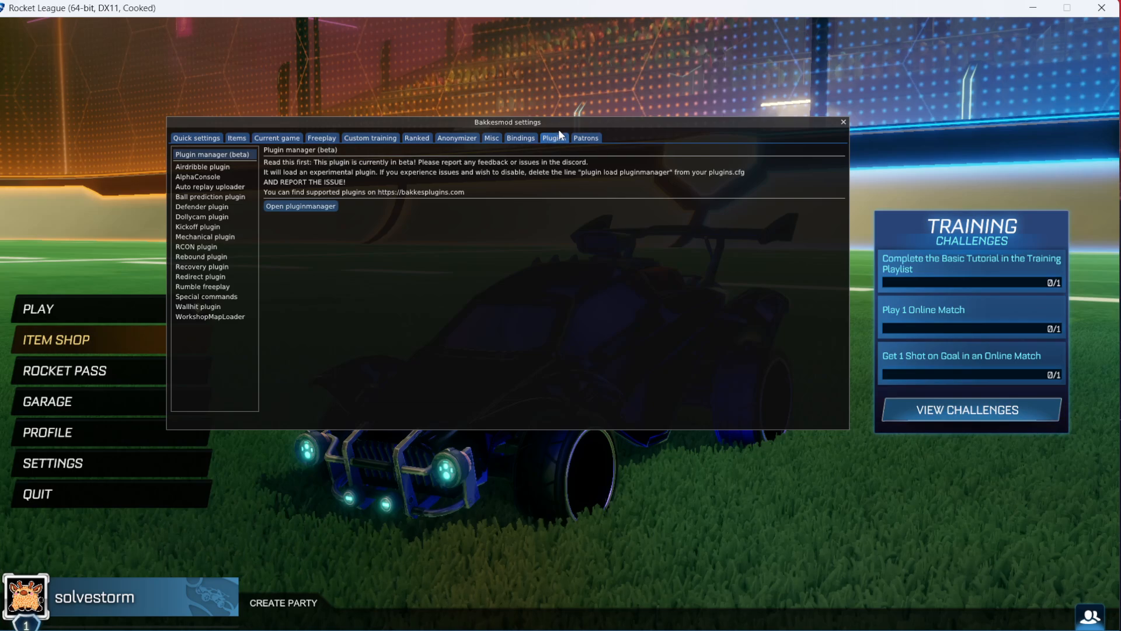
click(210, 316)
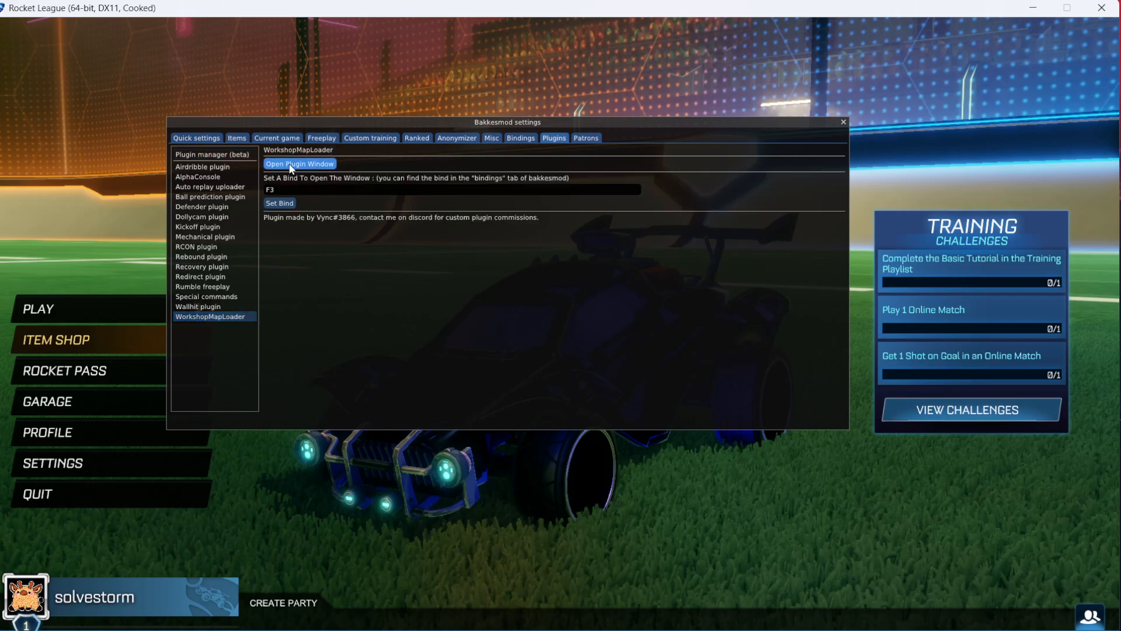
click(298, 164)
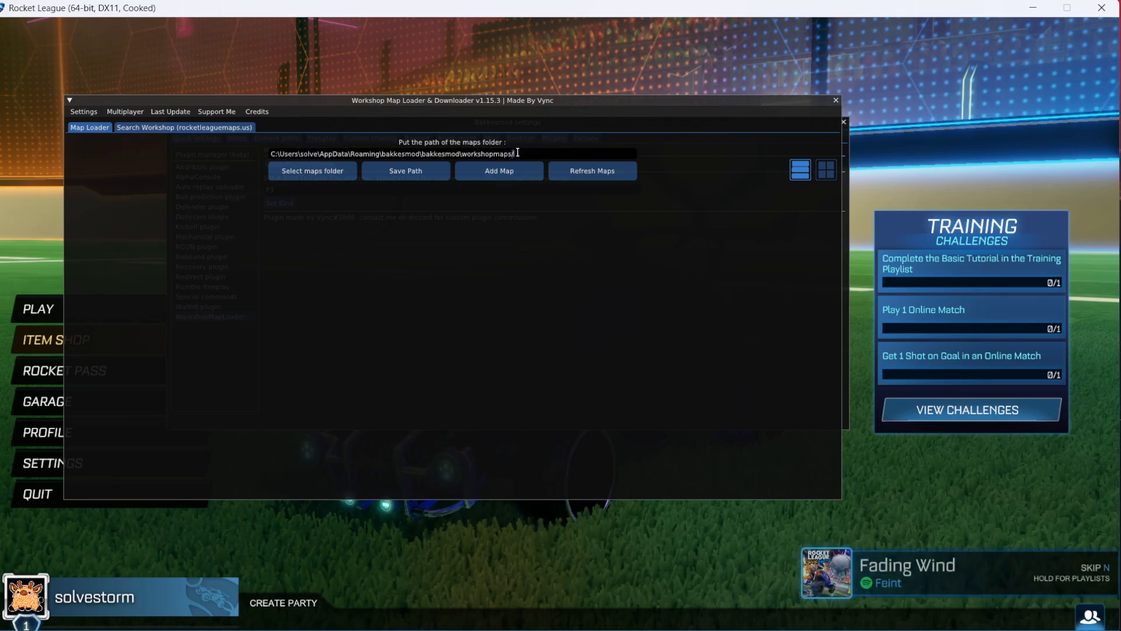
Save the workshopmaps path as the maps folder, confirm, and go to Search Workshop (rocketleaguemaps.us)
click(406, 170)
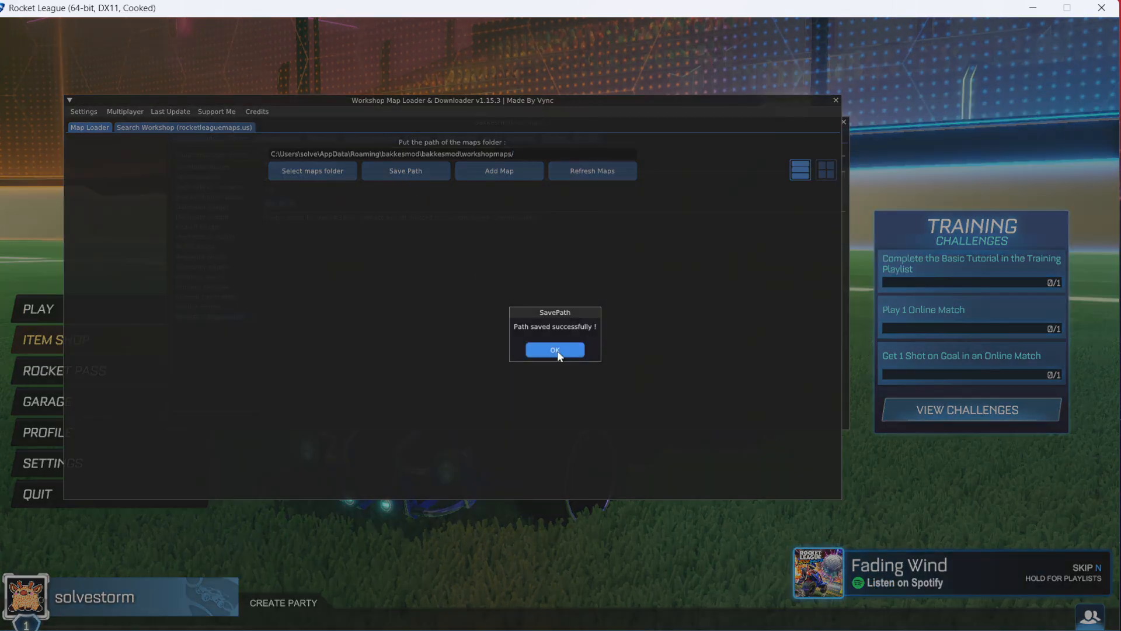
click(554, 350)
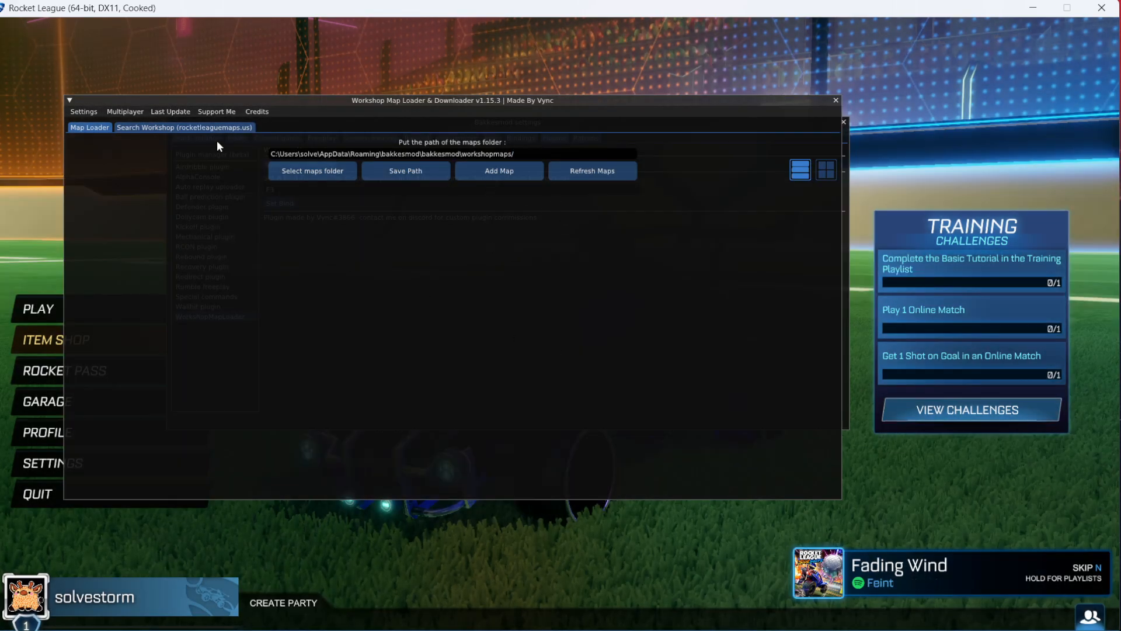
click(184, 127)
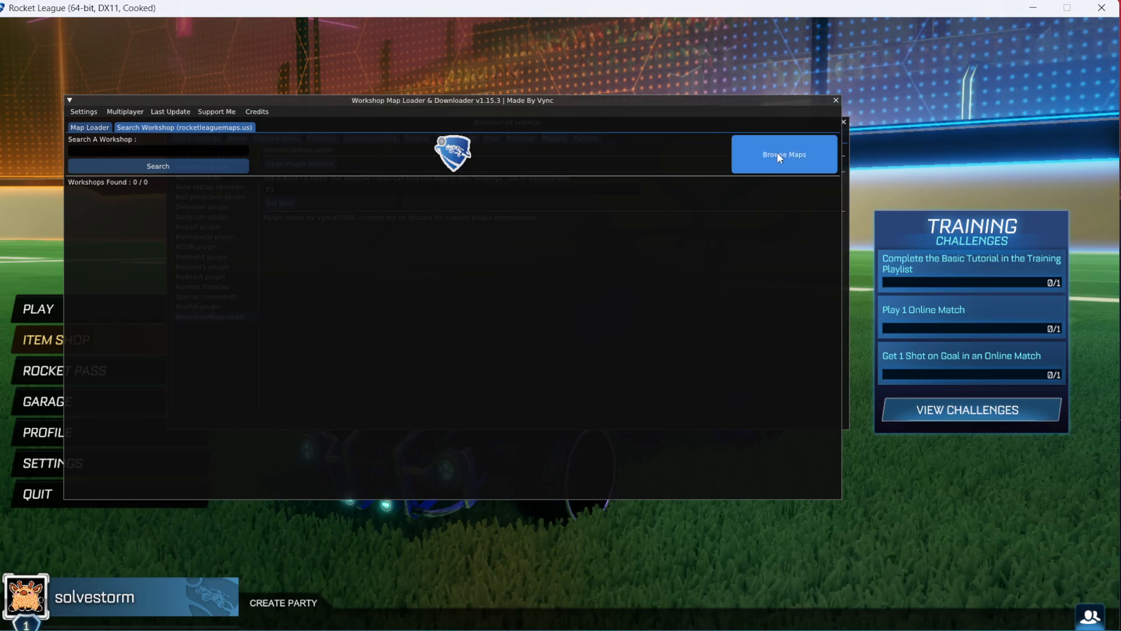
Load the grid of available workshop maps and scroll through it
click(784, 154)
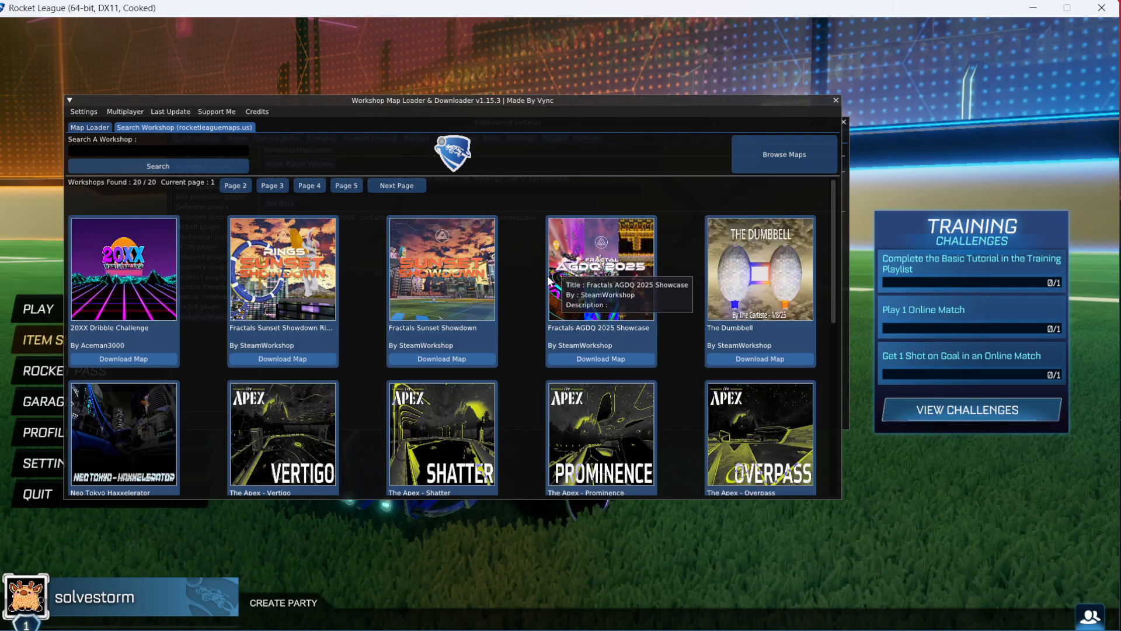
scroll(down, 3)
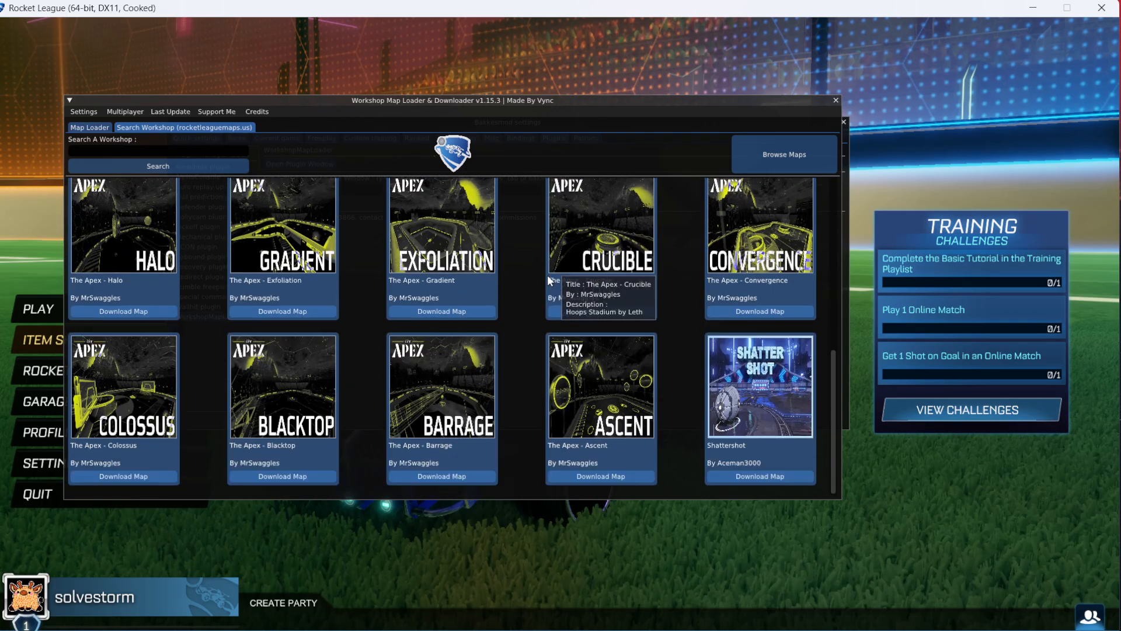
click(157, 166)
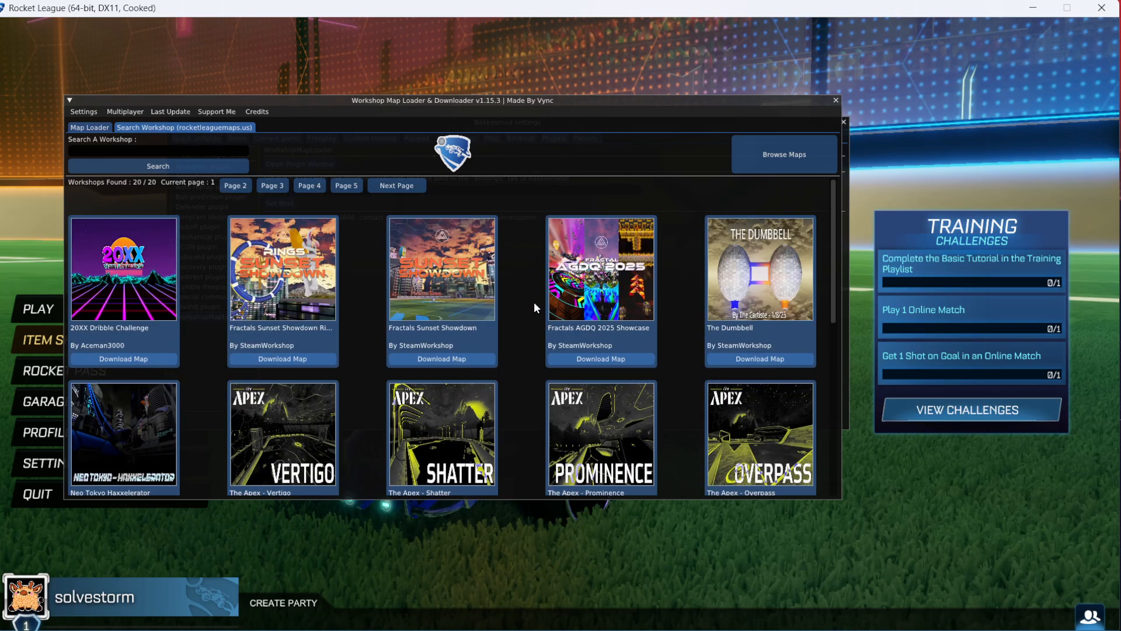
mouse_move(700, 324)
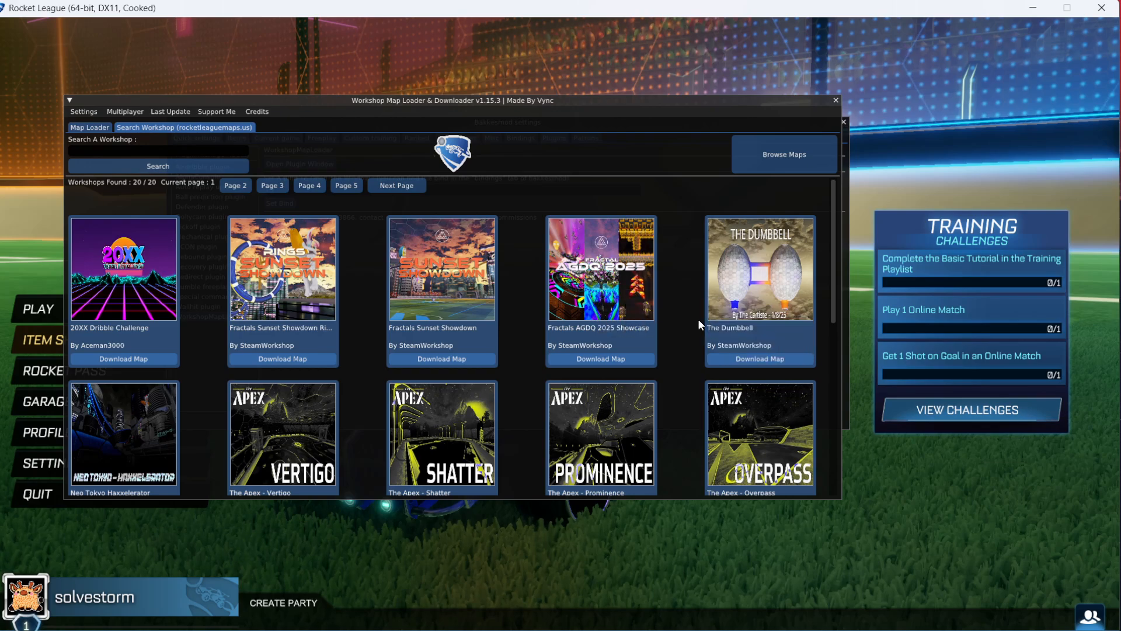
Search the workshop for 'rings' to list ring maps like Lucid Rings and Future Rings
click(158, 151)
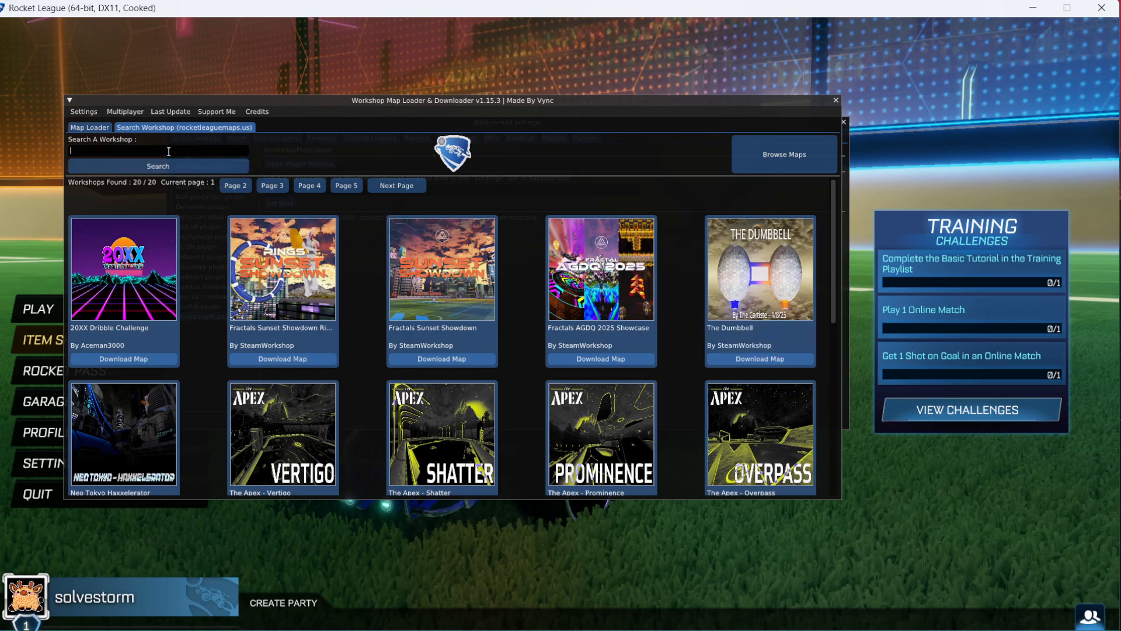
text(rings)
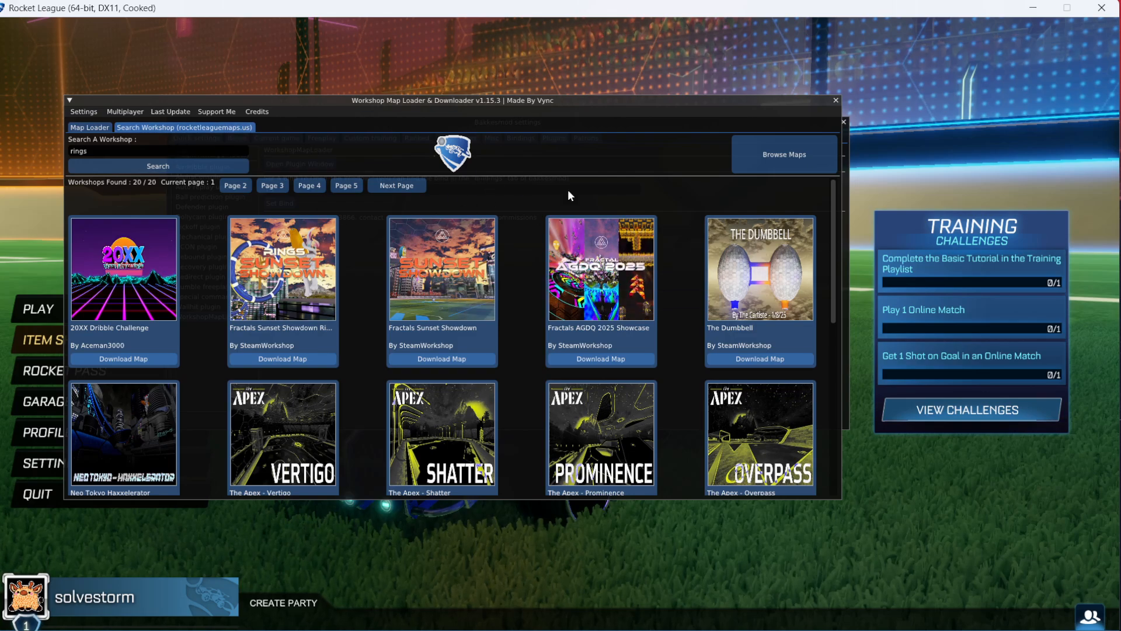
click(158, 166)
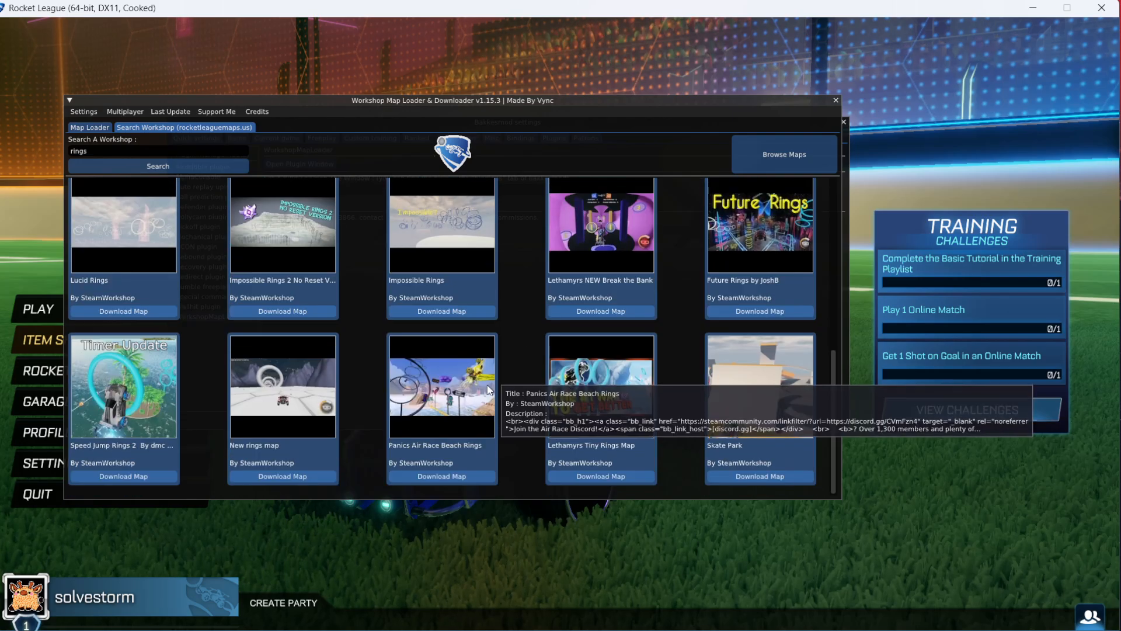
mouse_move(281, 396)
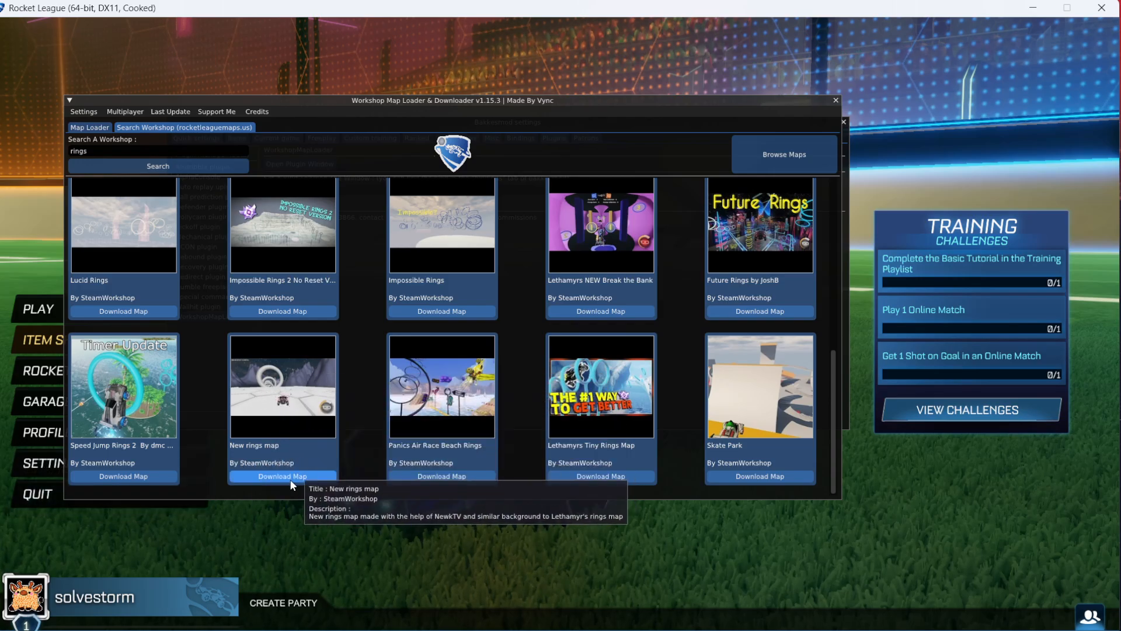
Download the New rings map, choosing its only release and confirming the download
click(282, 475)
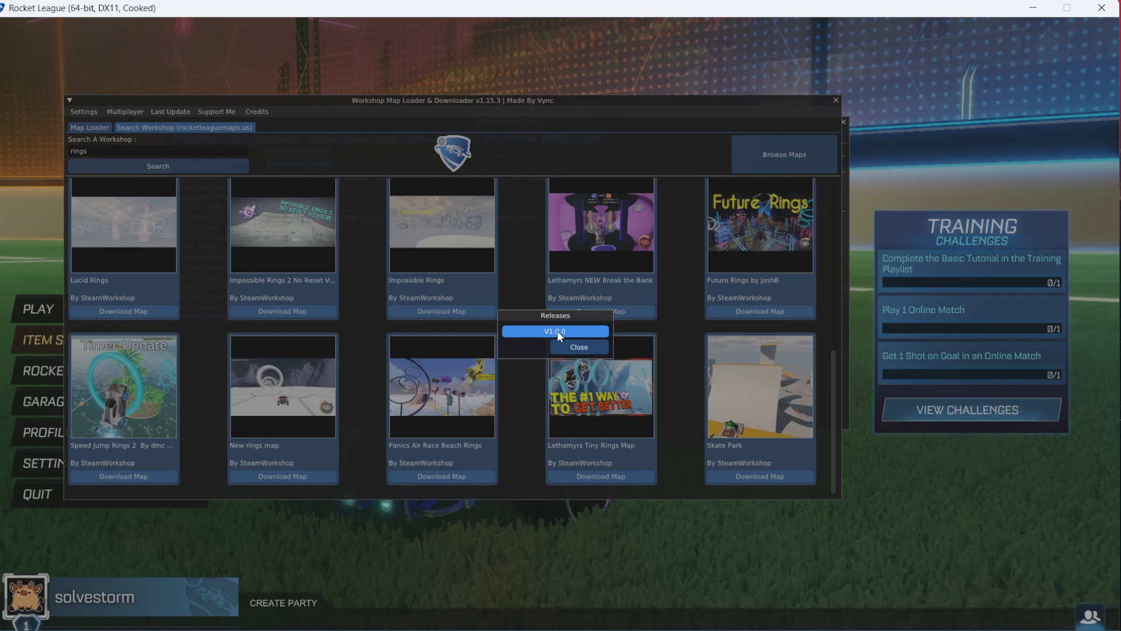
click(555, 330)
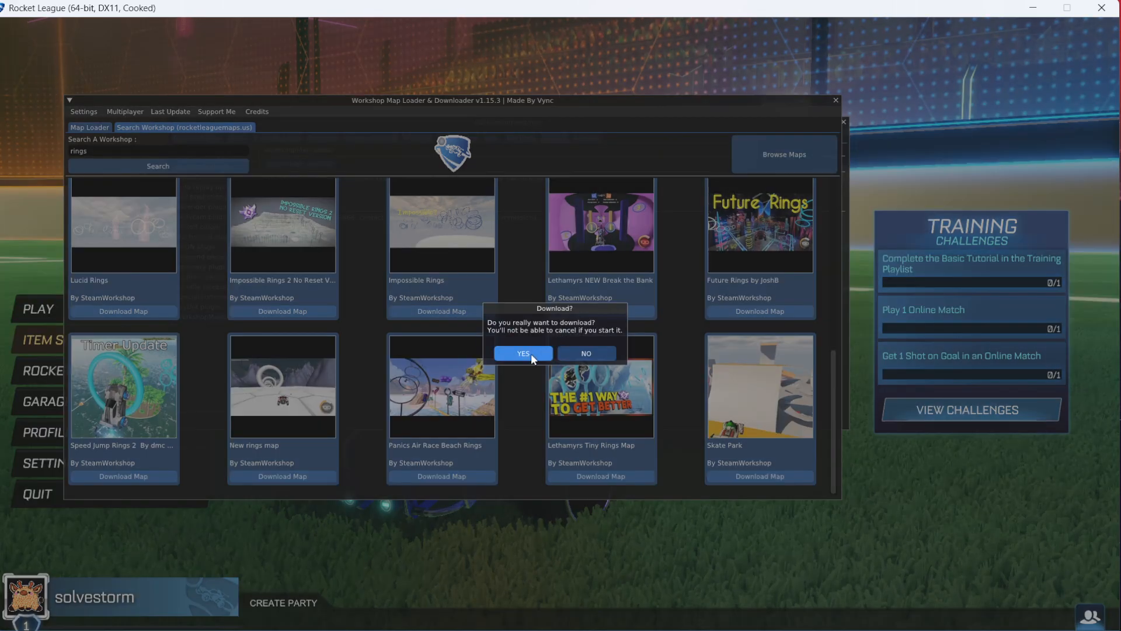
click(521, 352)
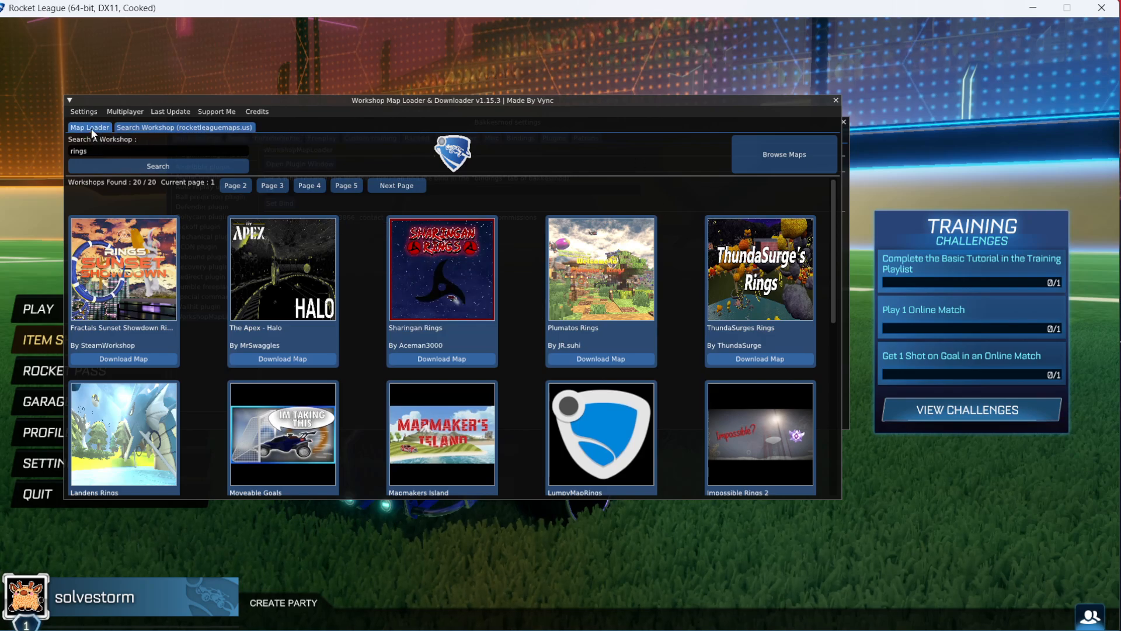
Load the New rings map, dismiss the missing-textures warning permanently, and close BakkesMod settings
click(90, 127)
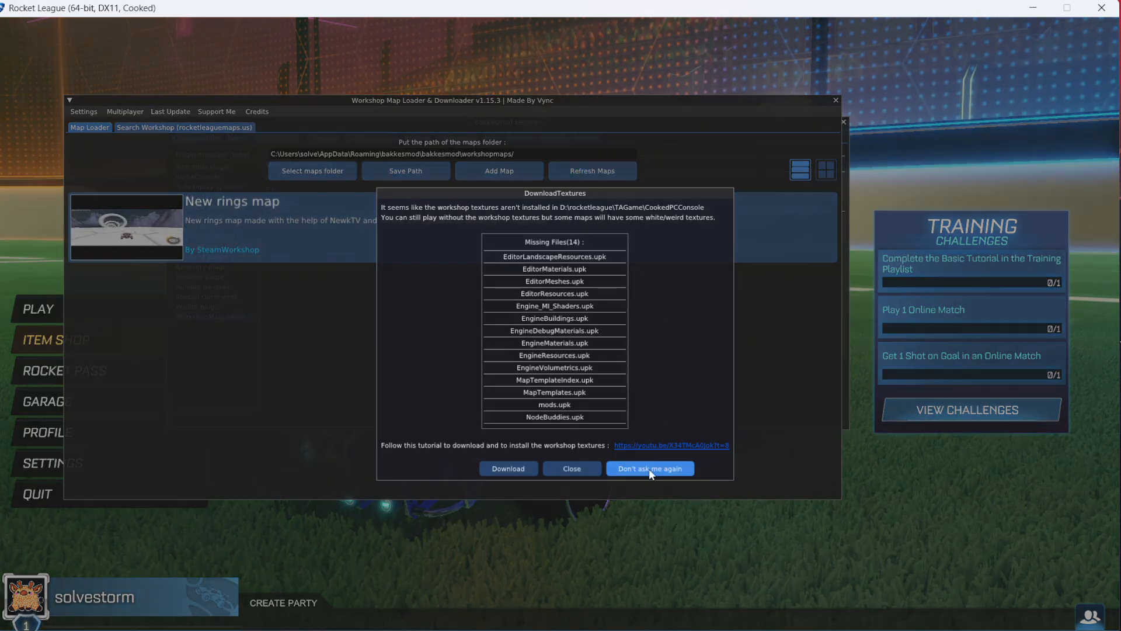
click(648, 468)
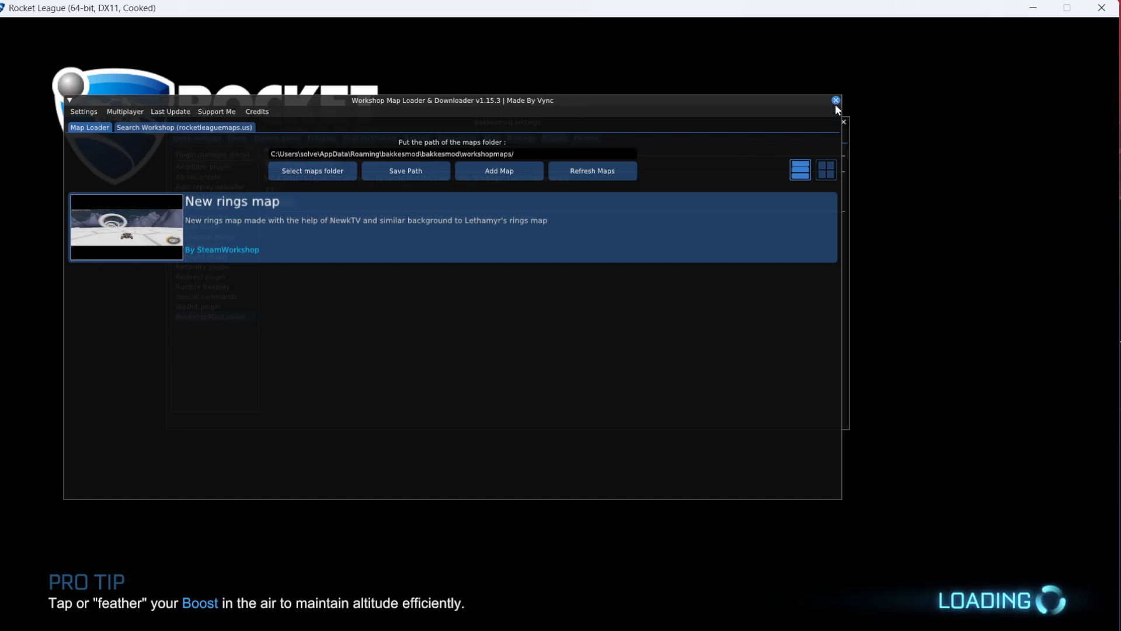
mouse_move(844, 122)
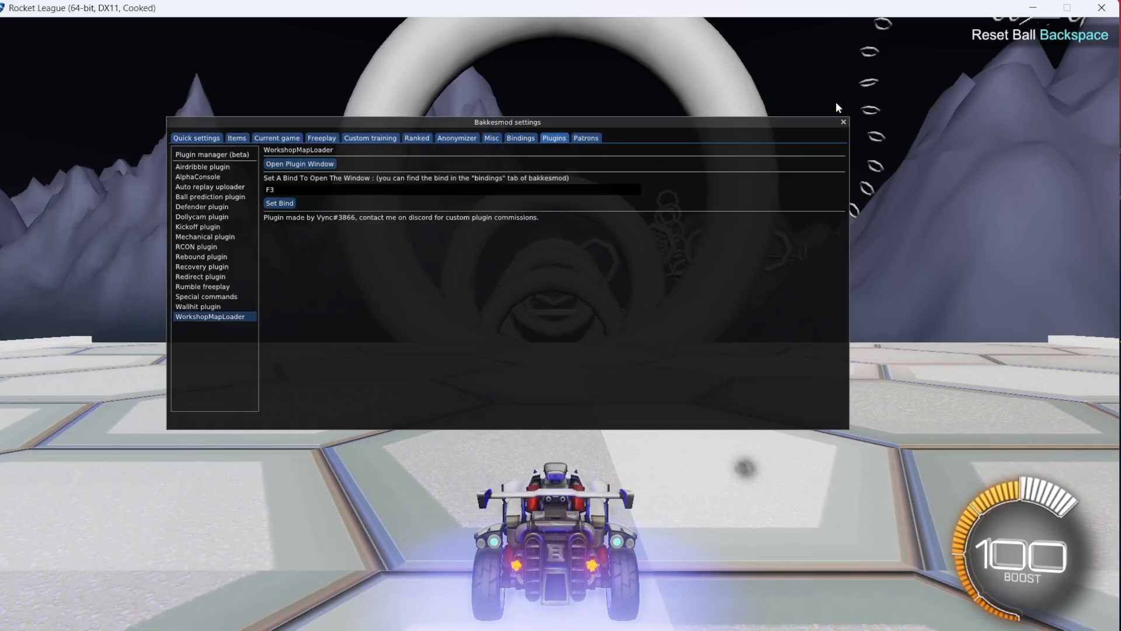
click(842, 122)
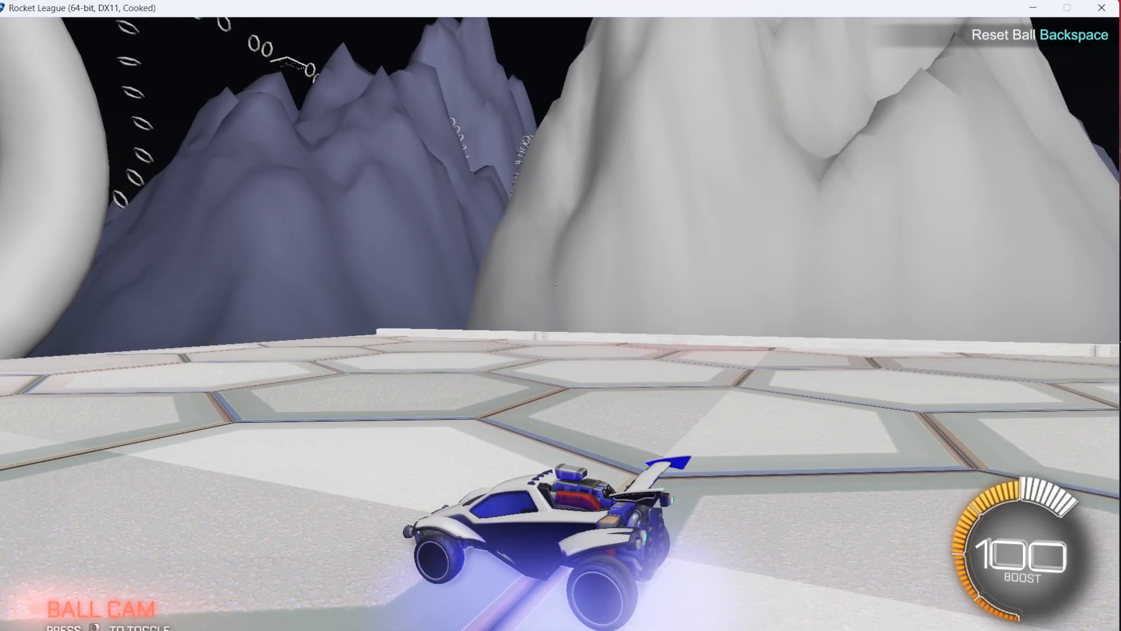